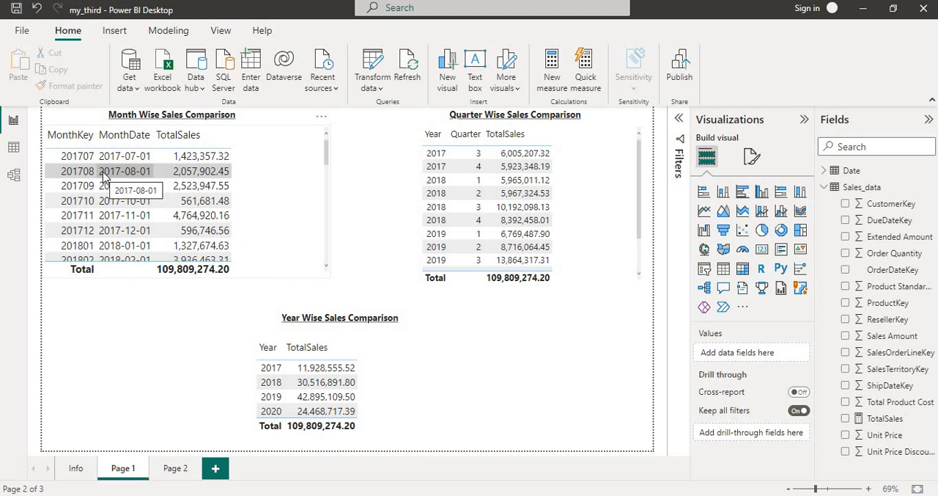
mouse_move(409, 473)
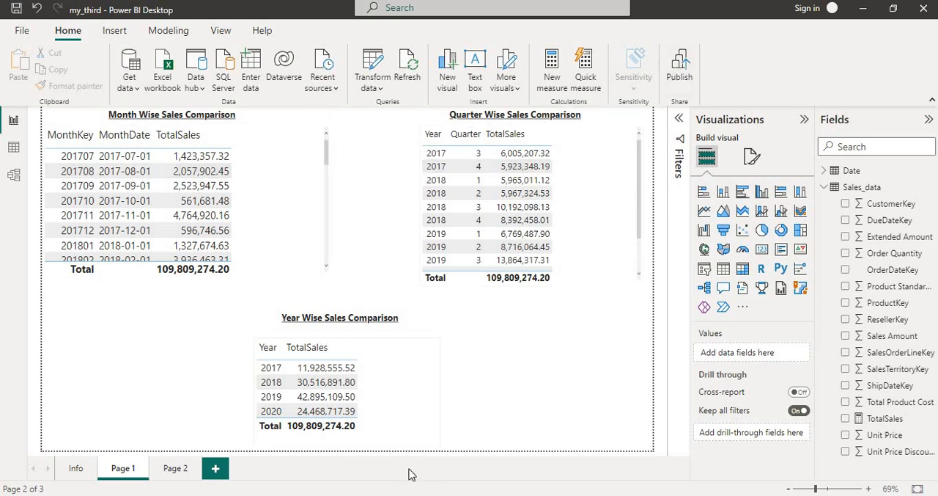
mouse_move(401, 437)
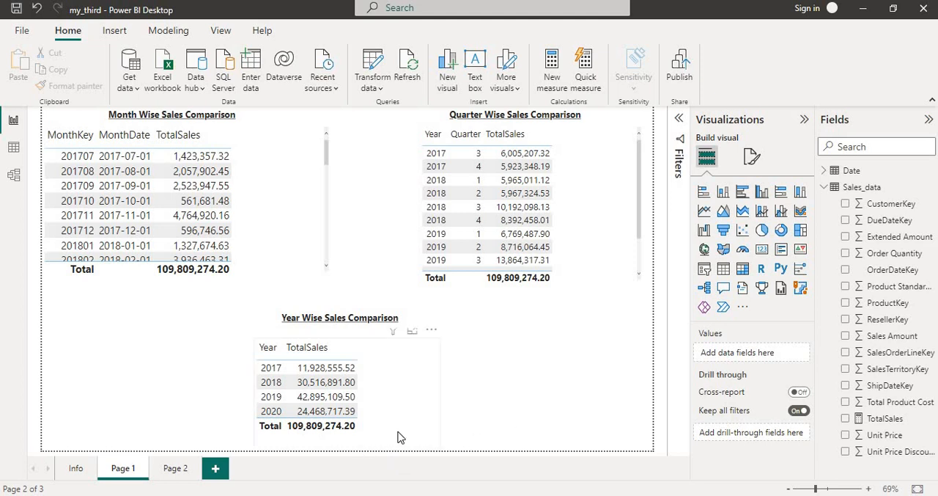
mouse_move(457, 296)
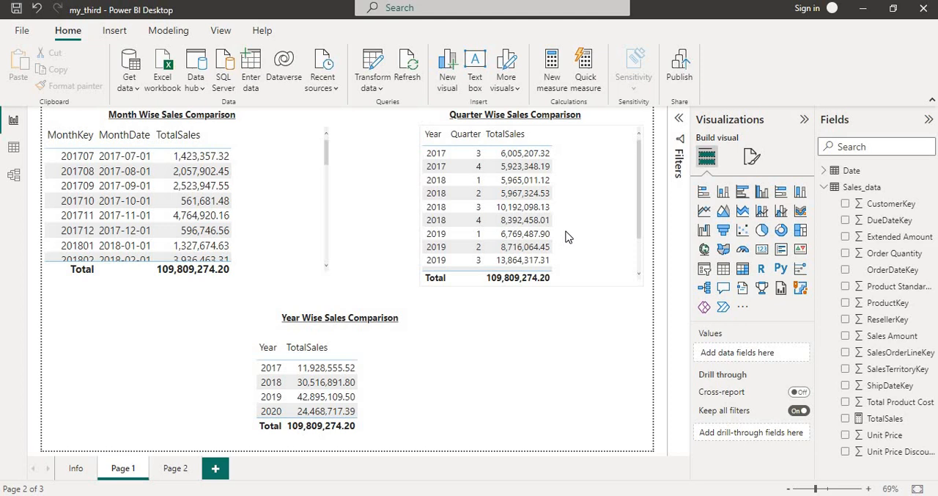
mouse_move(281, 386)
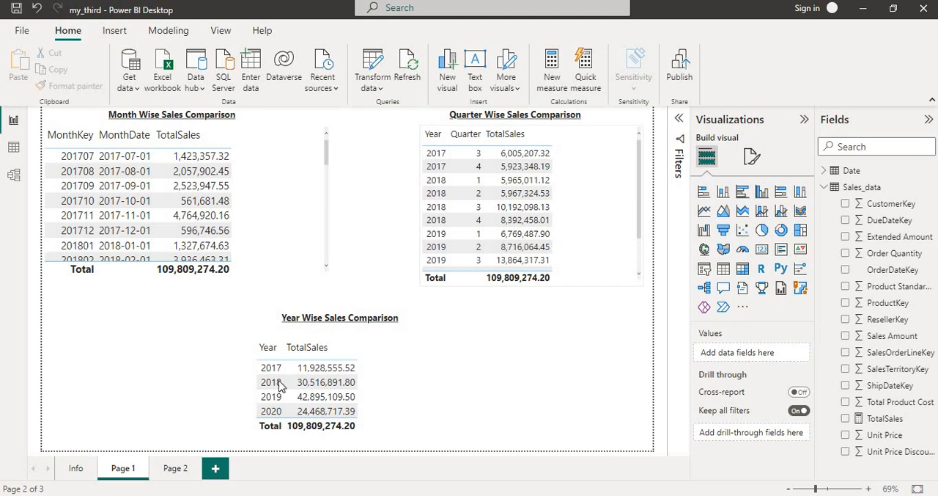
Switch to the Info page to view the DATEADD syntax and parameter notes.
left_click(76, 468)
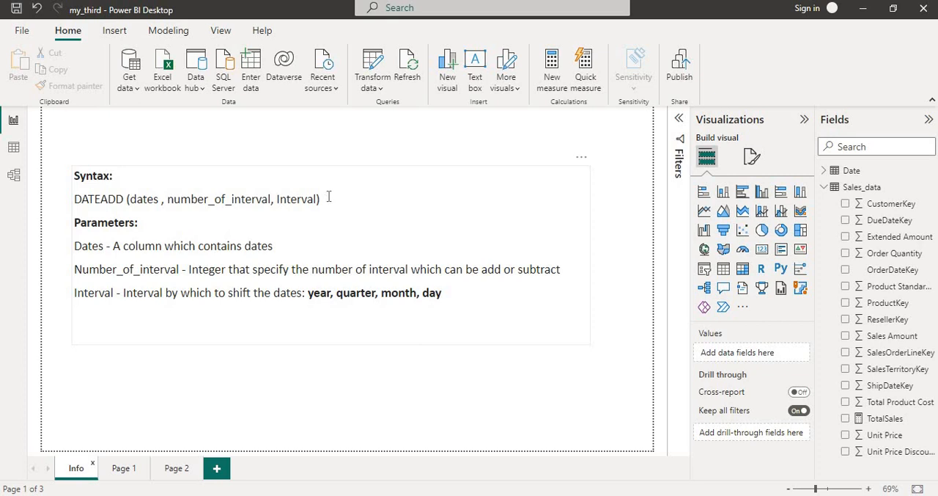
mouse_move(143, 203)
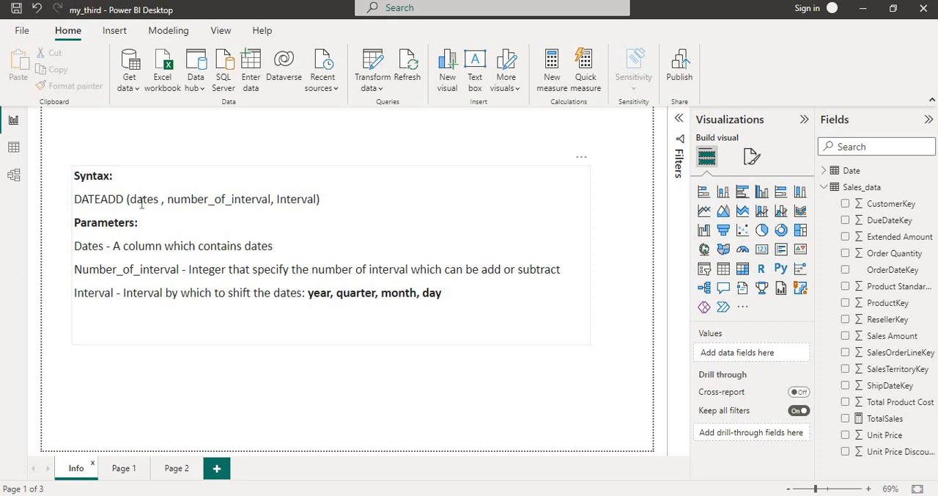
mouse_move(255, 192)
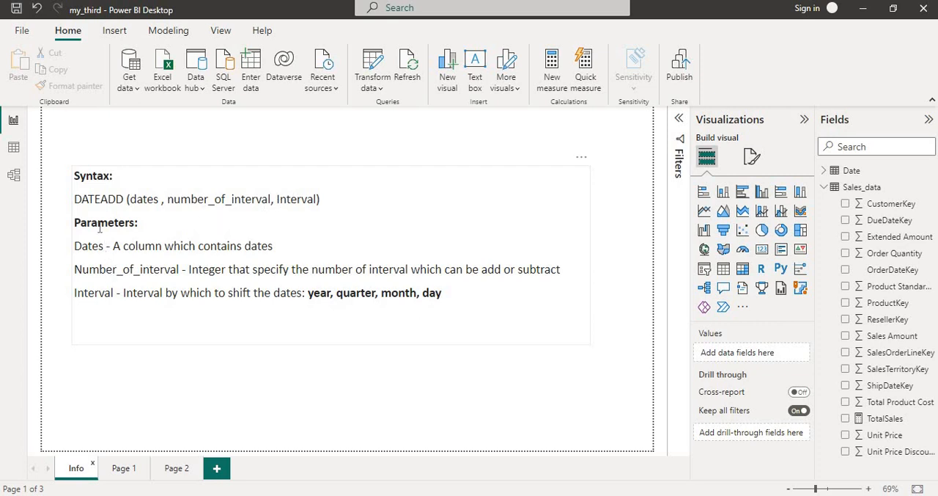
double_click(192, 245)
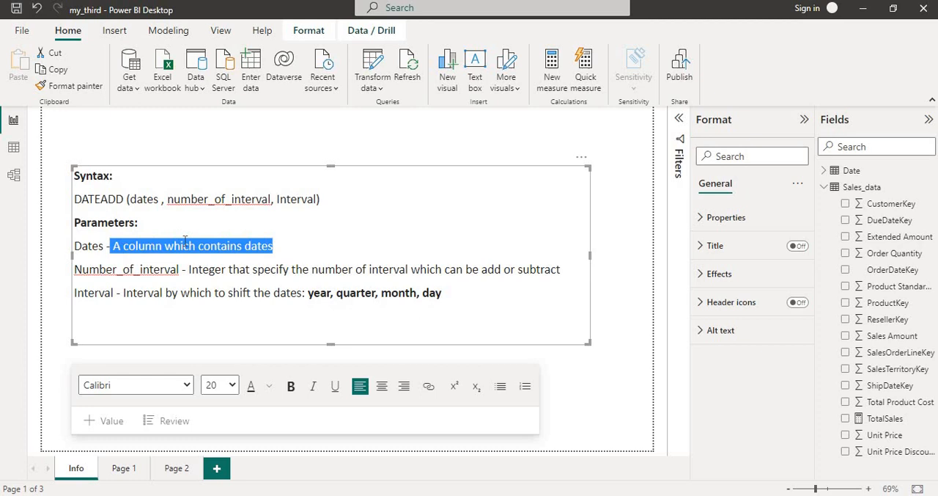
mouse_move(281, 247)
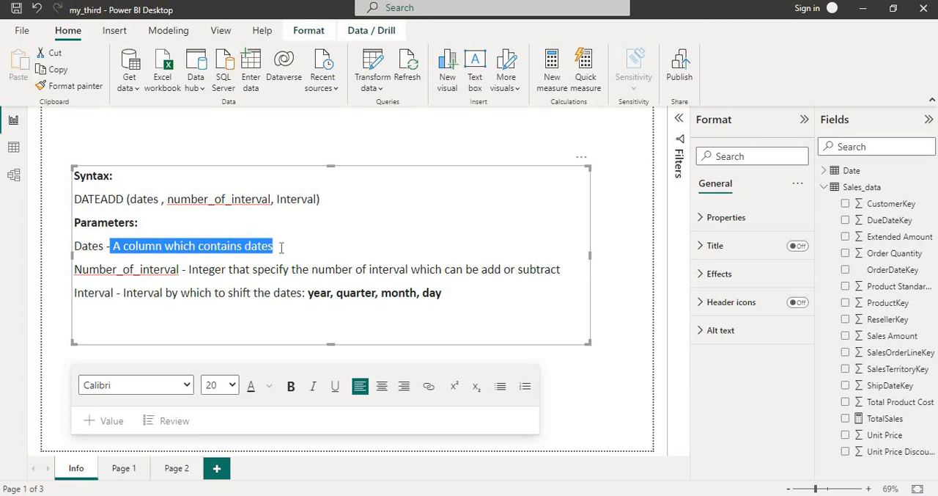
mouse_move(221, 273)
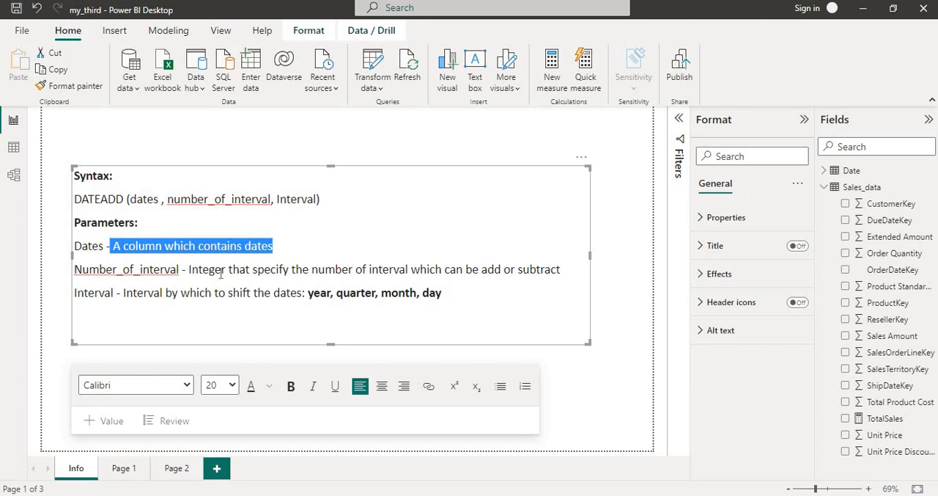
mouse_move(311, 221)
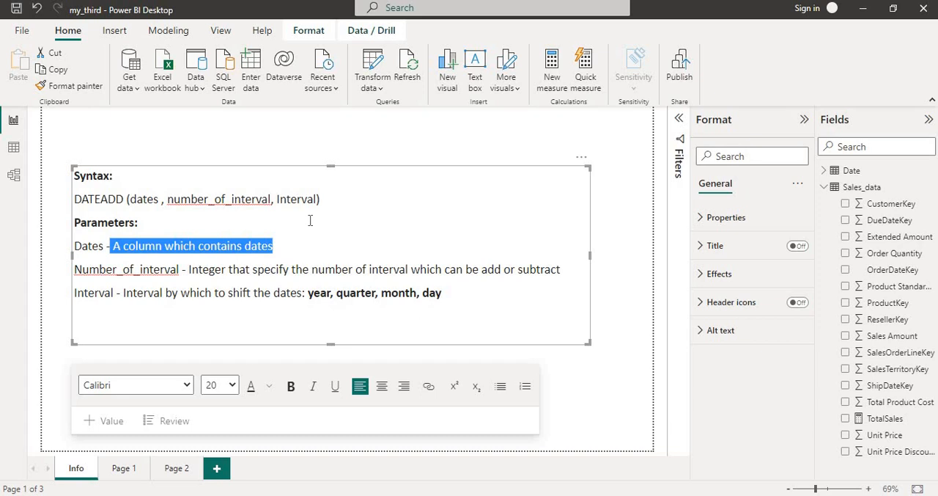
mouse_move(455, 267)
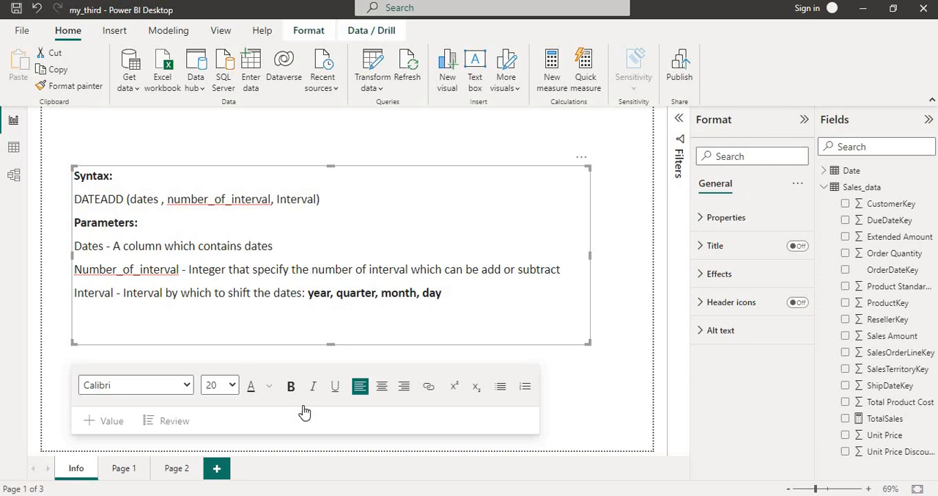
mouse_move(124, 468)
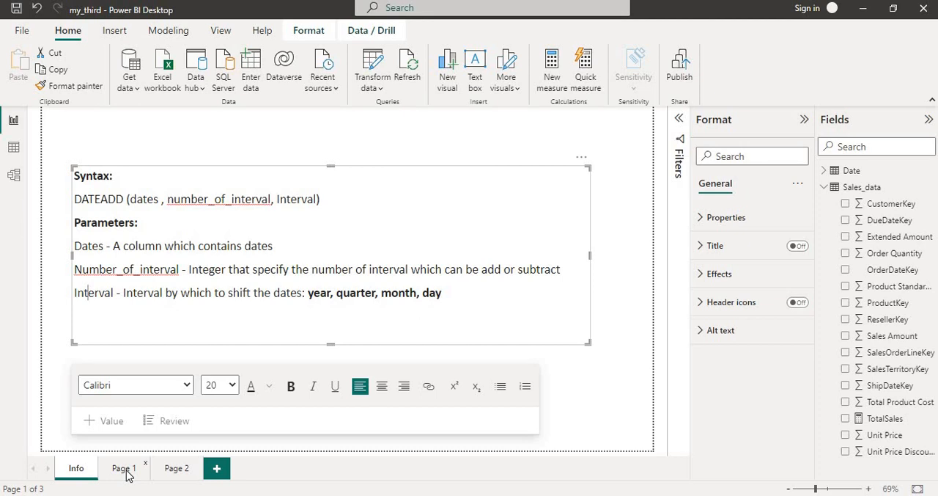
Go back to Page 1's sales tables and begin a new measure in Sales_data.
left_click(122, 467)
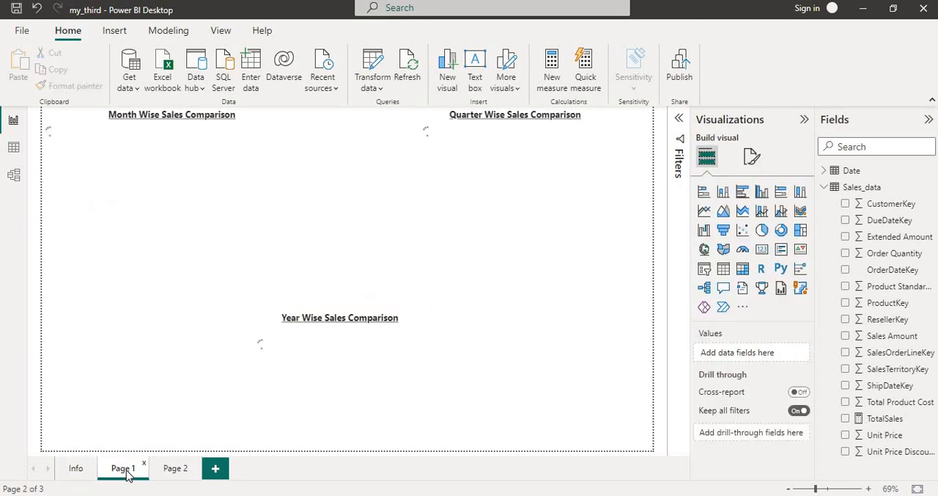
left_click(122, 468)
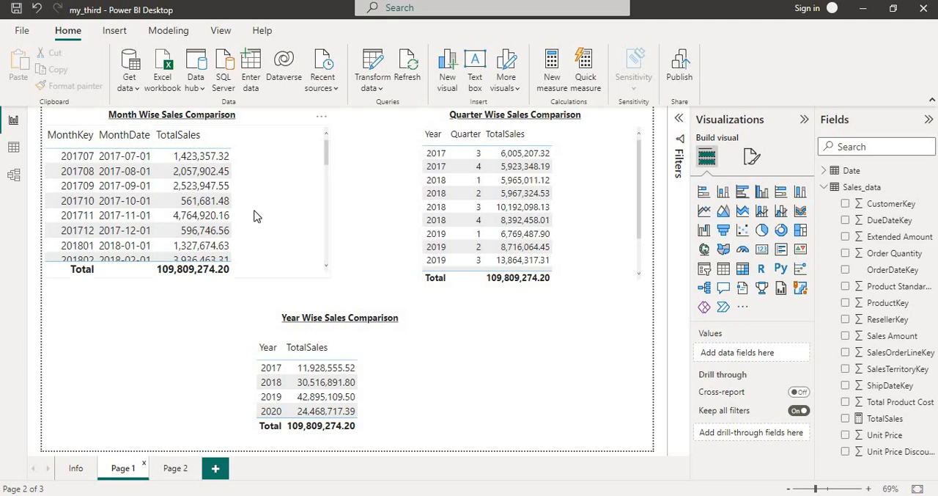
mouse_move(504, 184)
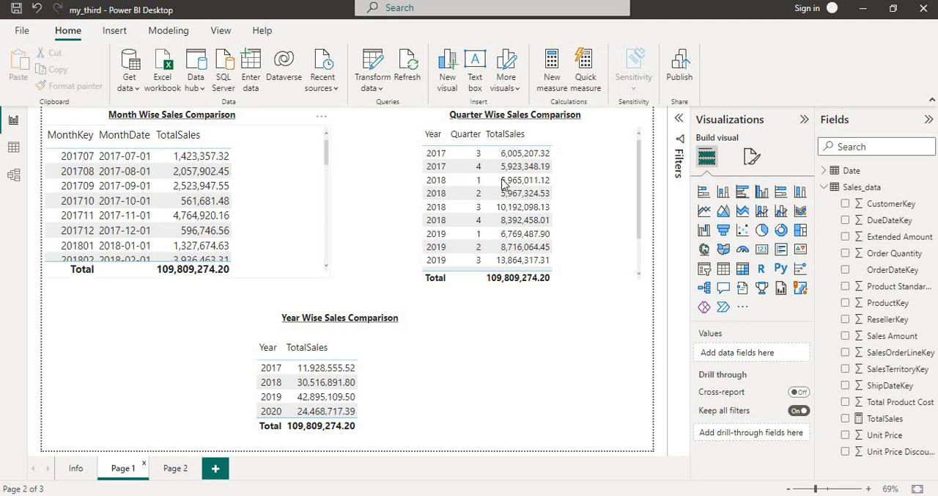
left_click(499, 166)
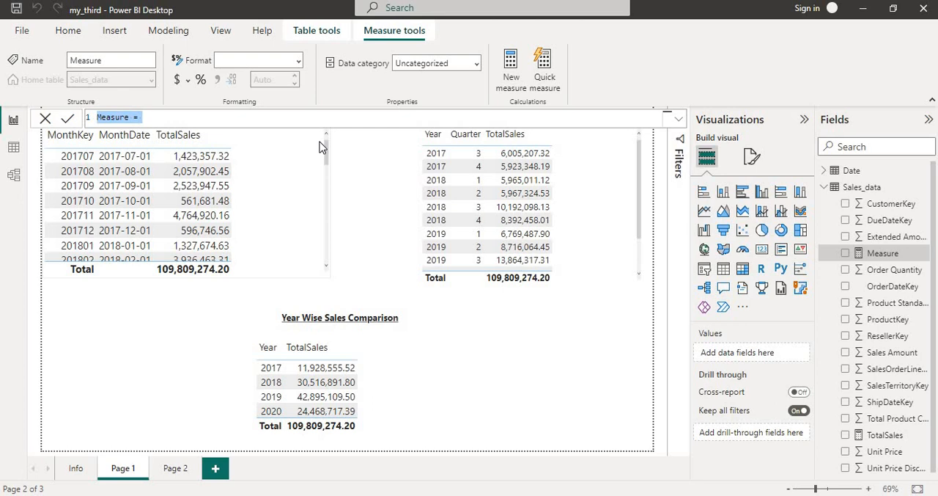
Name the measure lastMonthSales and start CALCULATE over [TotalSales].
type("last")
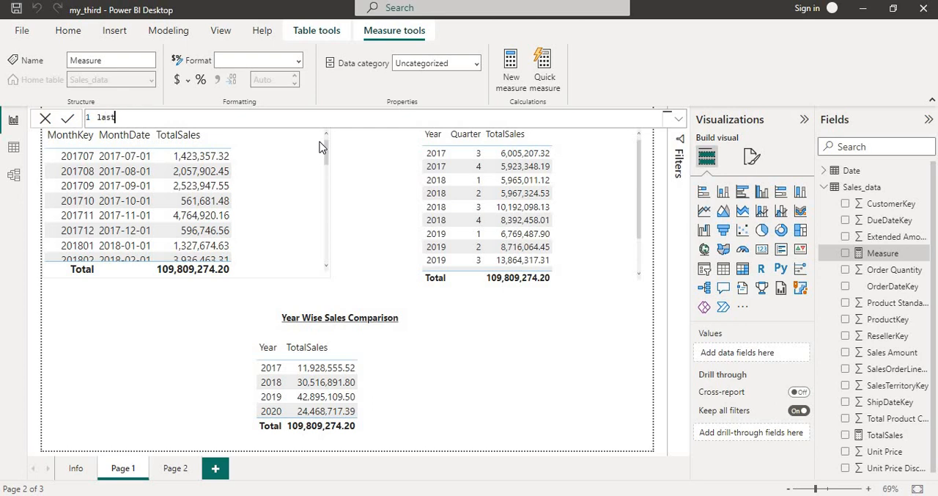
type("Months")
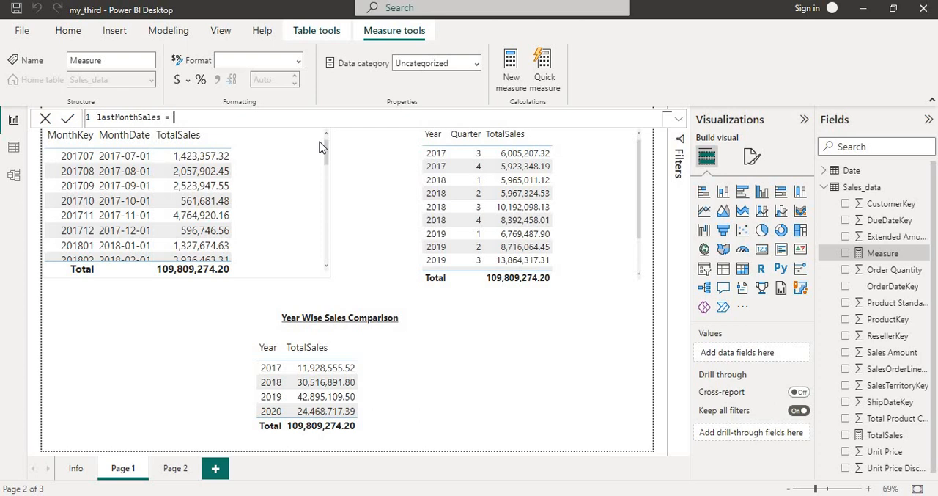
type("Ca")
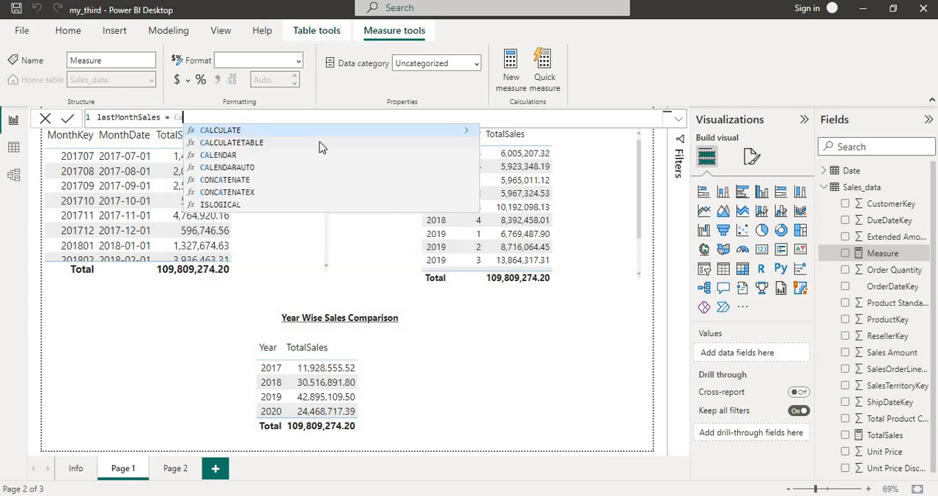
left_click(219, 130)
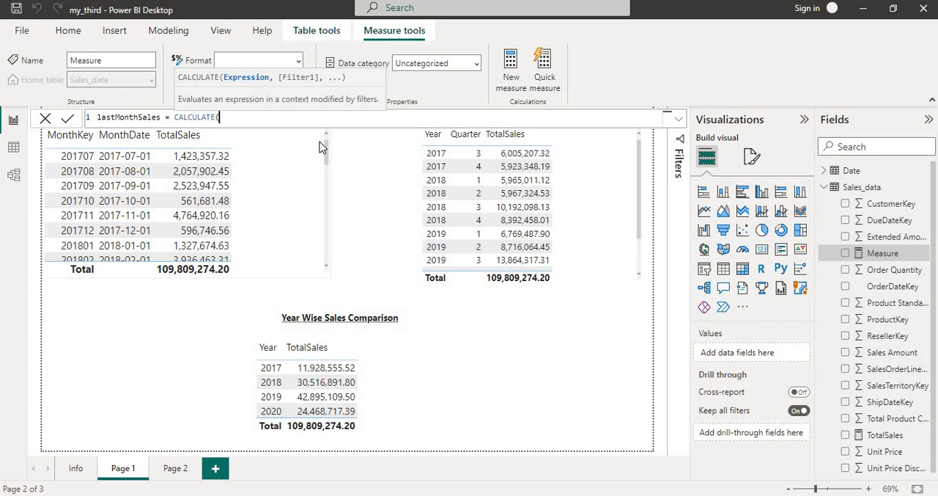
type("(to")
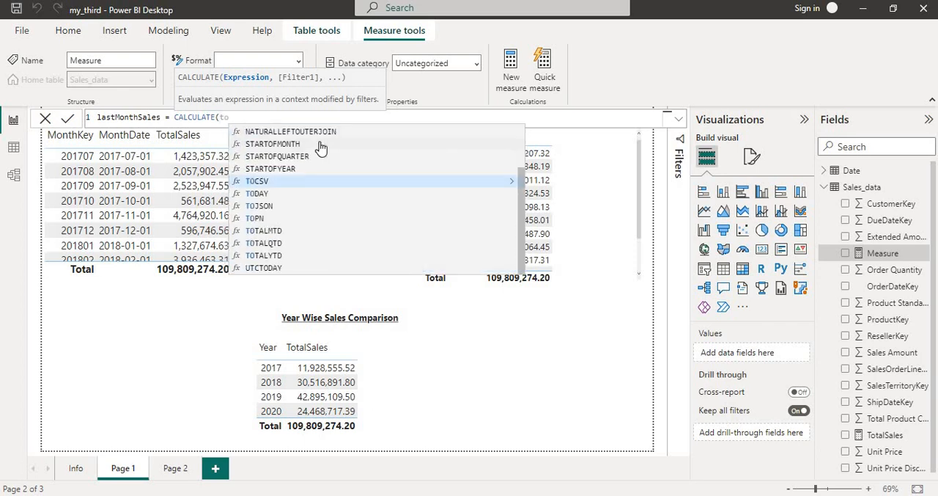
mouse_move(264, 255)
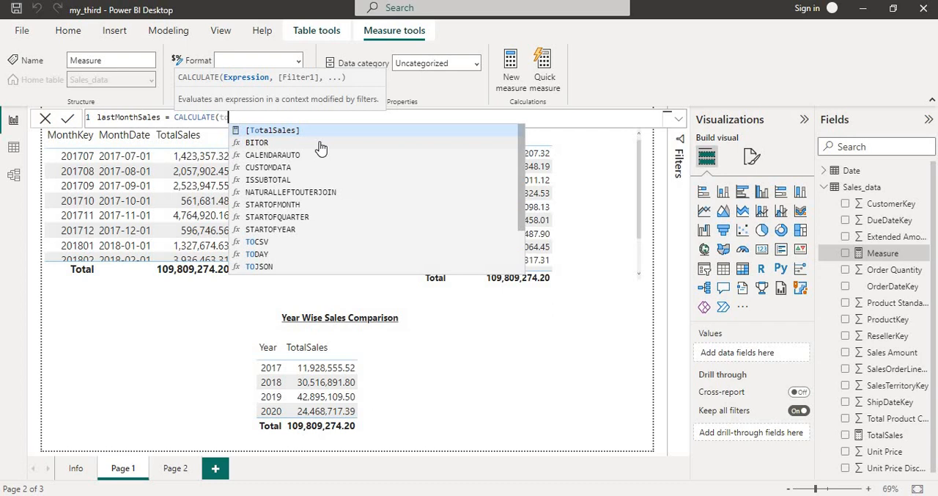
left_click(272, 130)
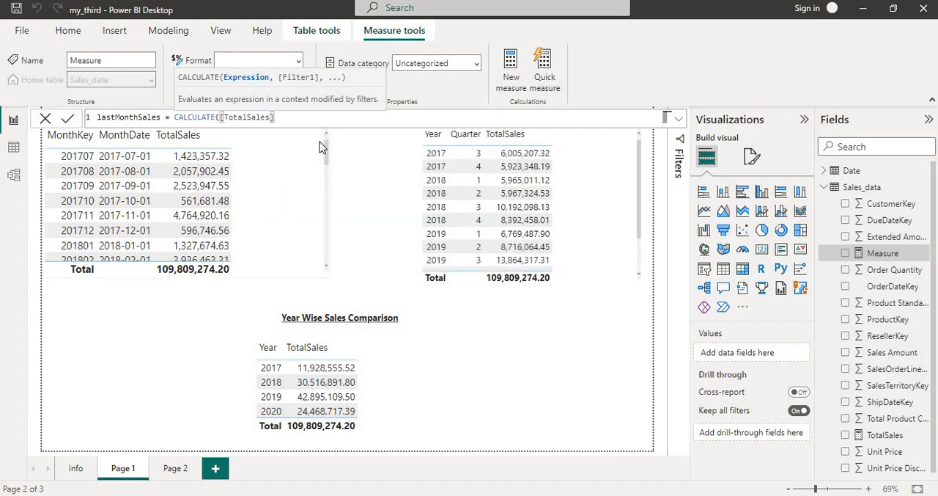
type(",")
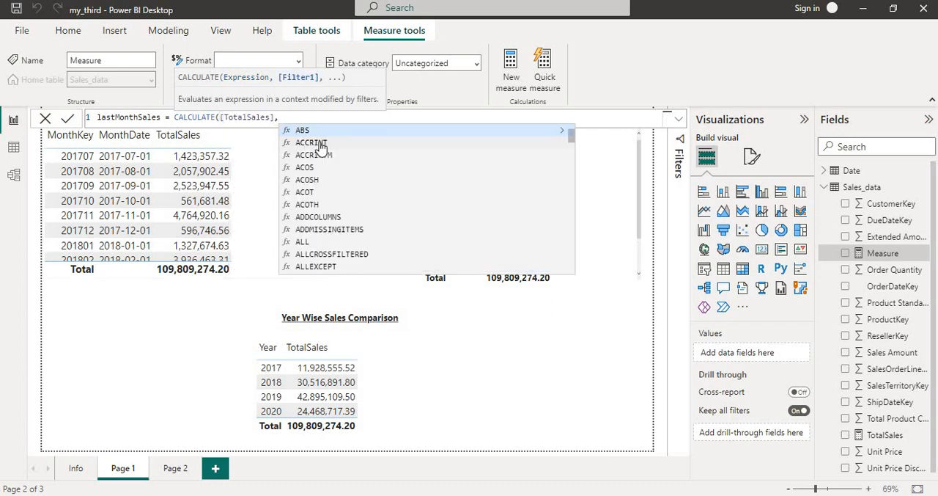
Add the filter DATEADD('Date'[Date], -1, MONTH) to finish the formula.
type("dat")
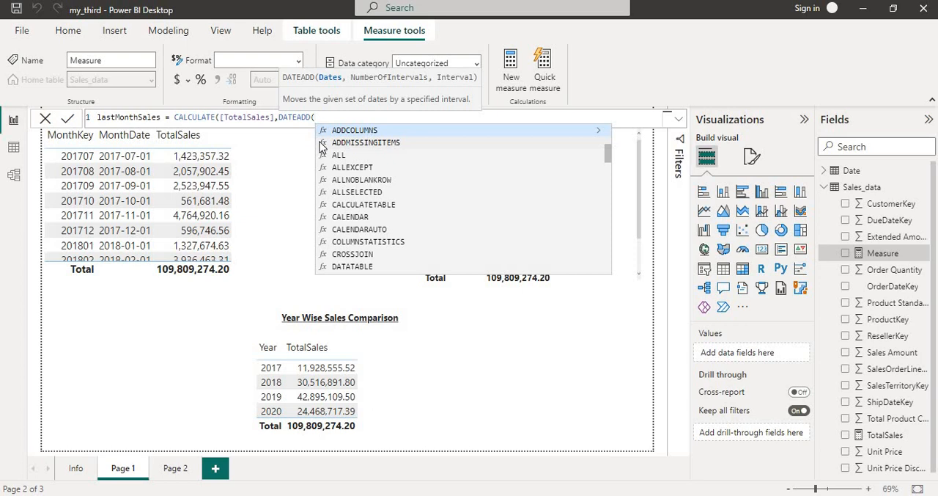
type("date")
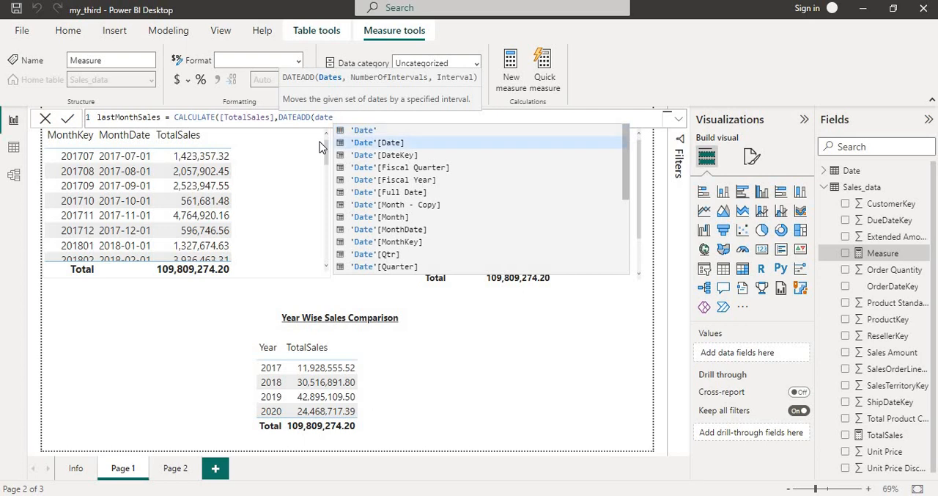
left_click(377, 142)
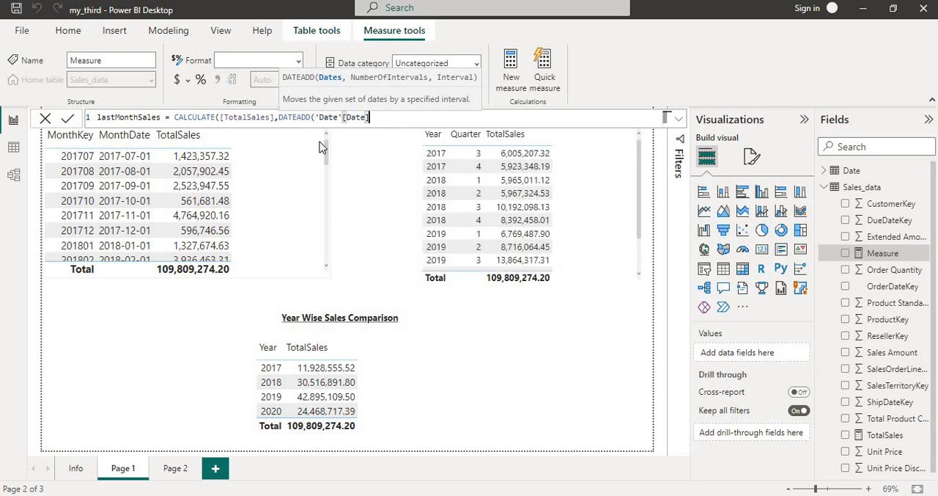
type(",")
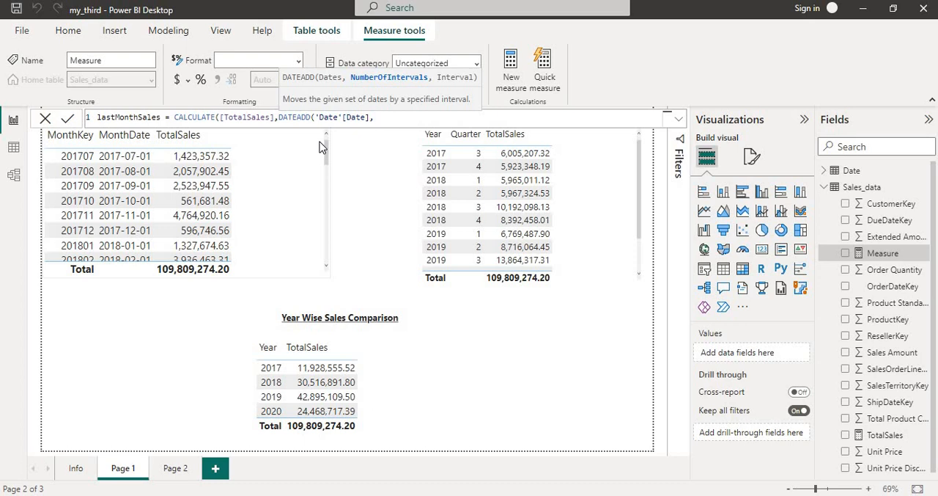
type("-1")
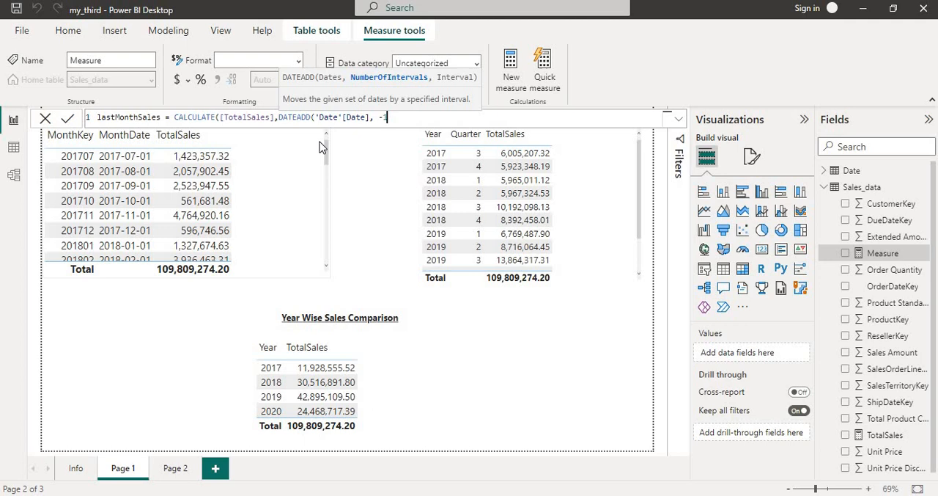
type(",")
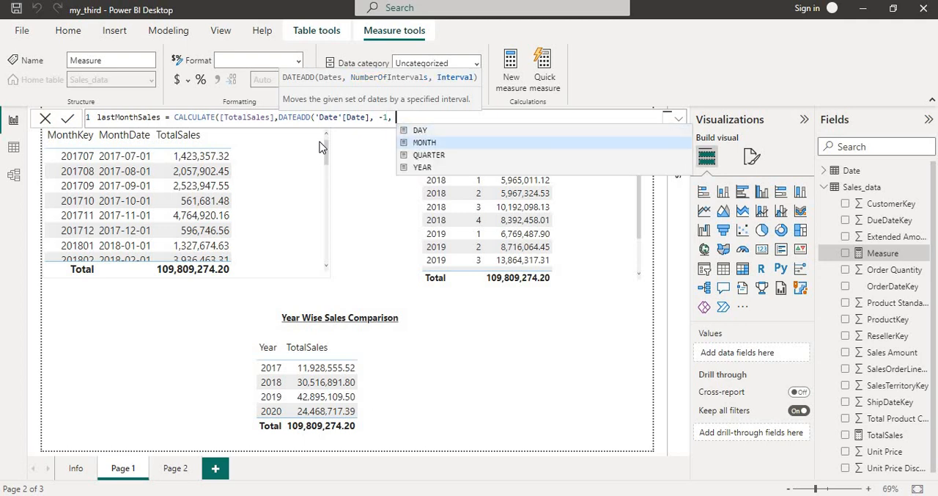
type("MONTH")
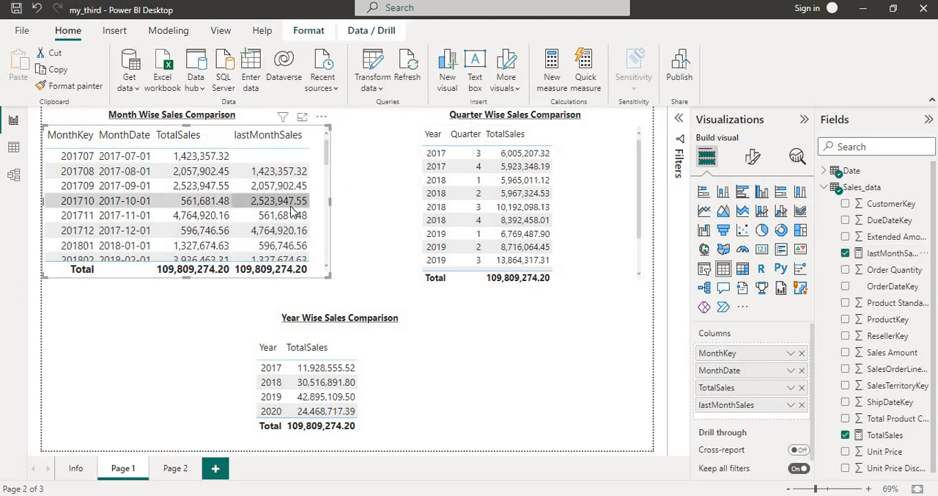
mouse_move(293, 215)
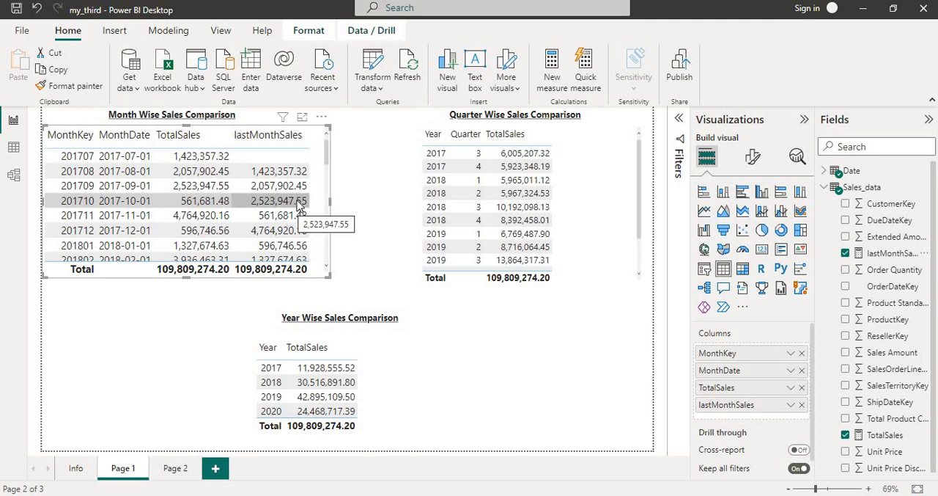
mouse_move(310, 159)
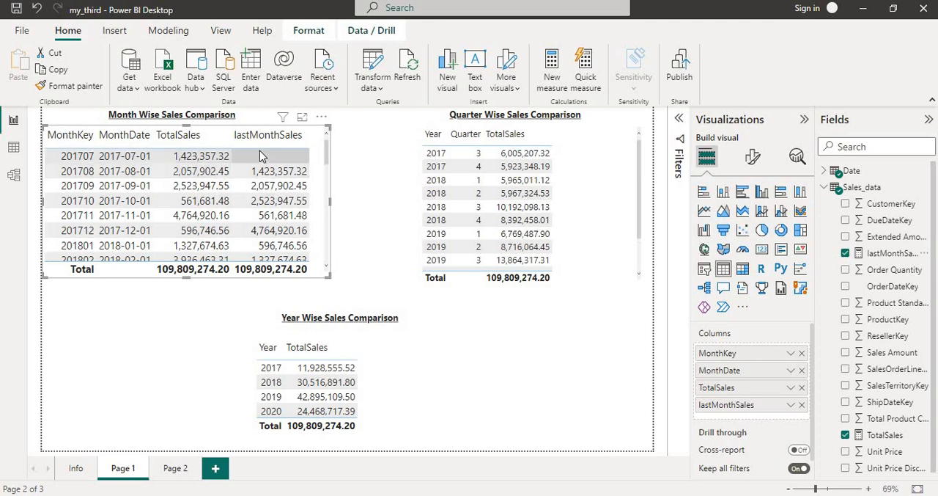
mouse_move(273, 155)
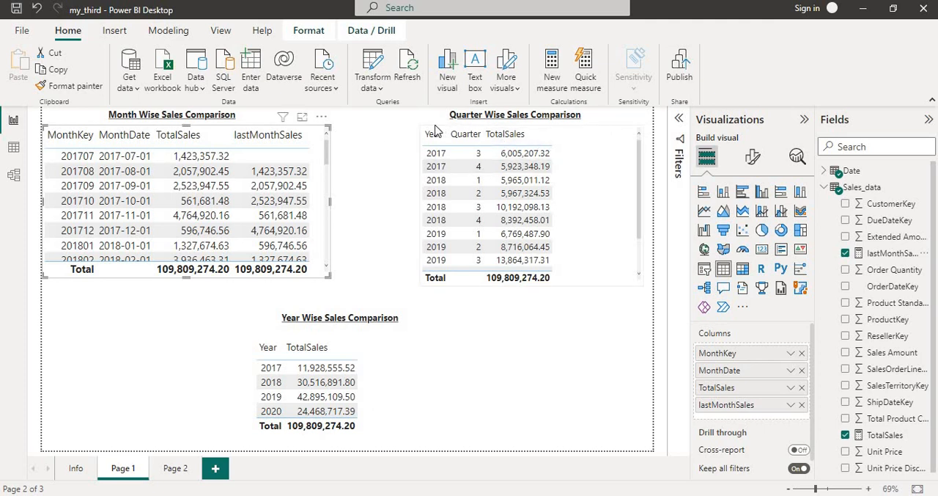
mouse_move(922, 187)
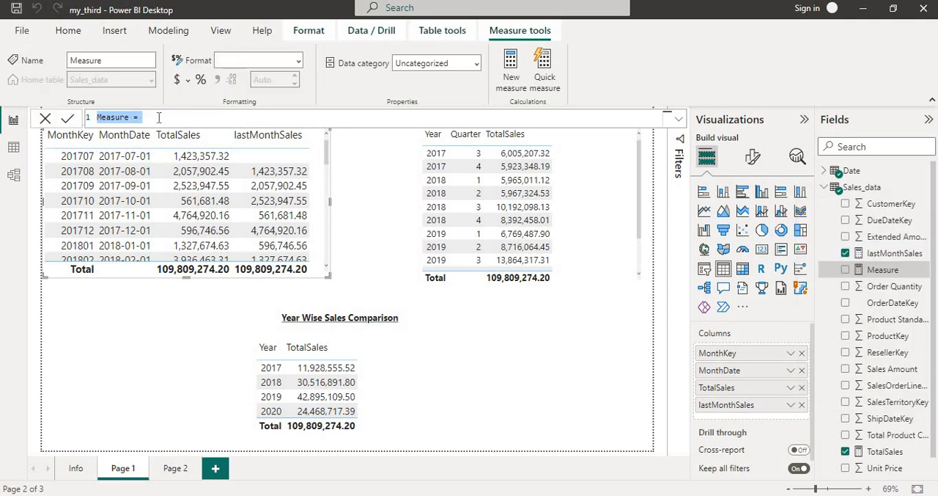
Define LastQtrSales = CALCULATE([TotalSales], DATEADD('Date'[Date], -1, QUARTER)).
type("Last")
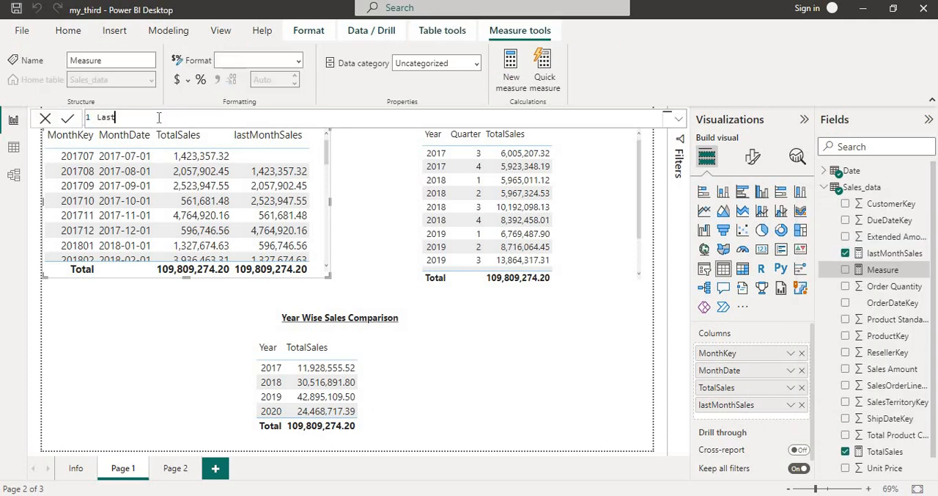
type("Qt")
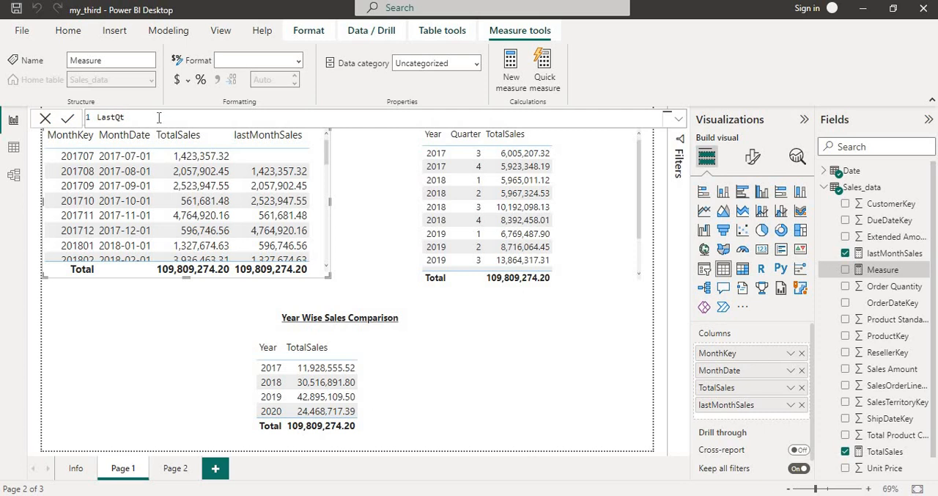
type("rSales = ca")
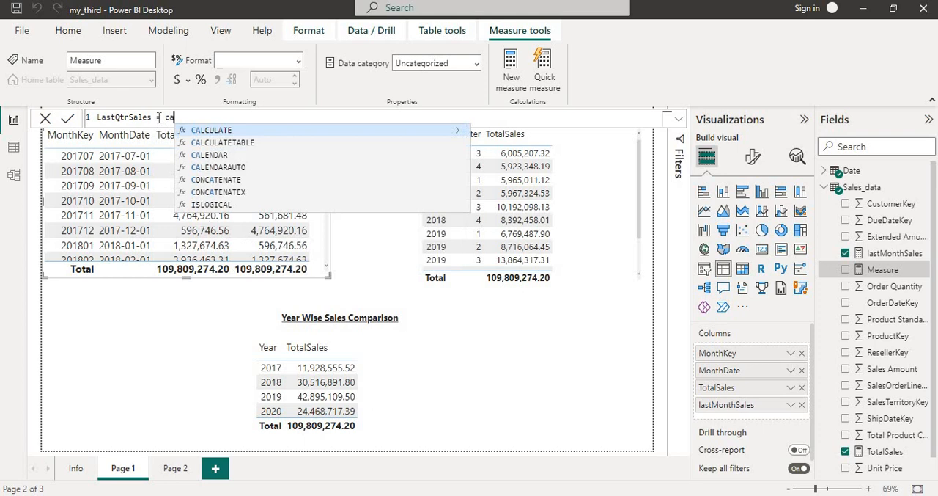
type("CALCULATE(t")
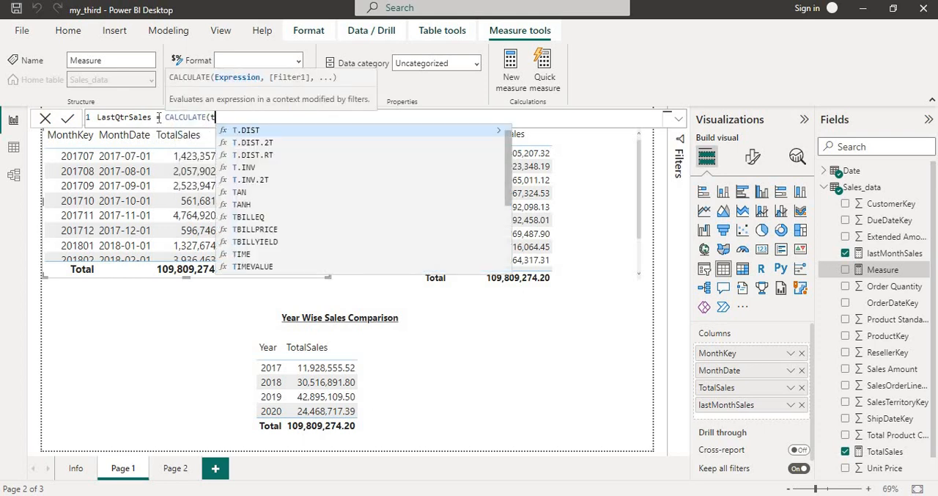
type("otalSales], d")
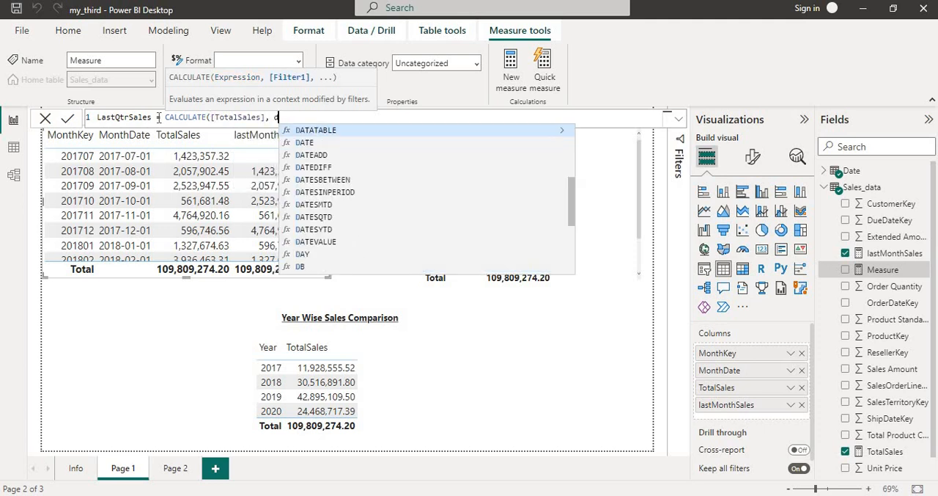
type("ata")
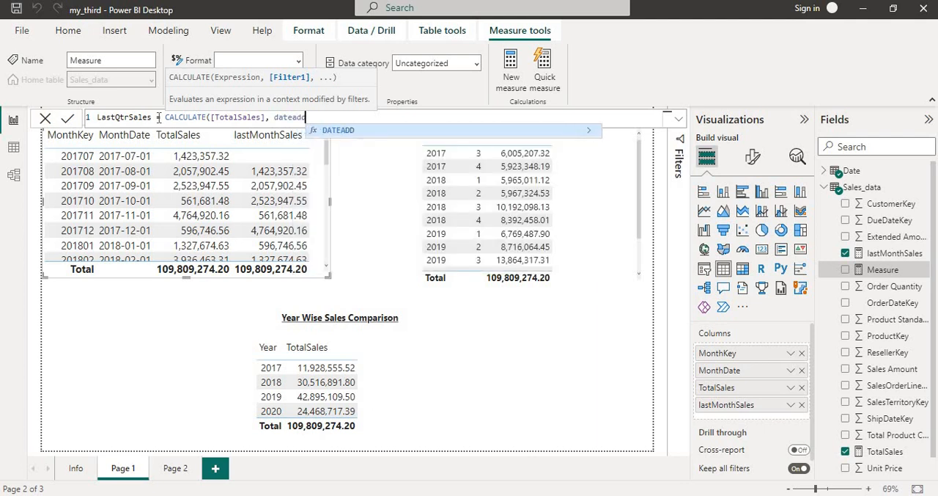
type("(")
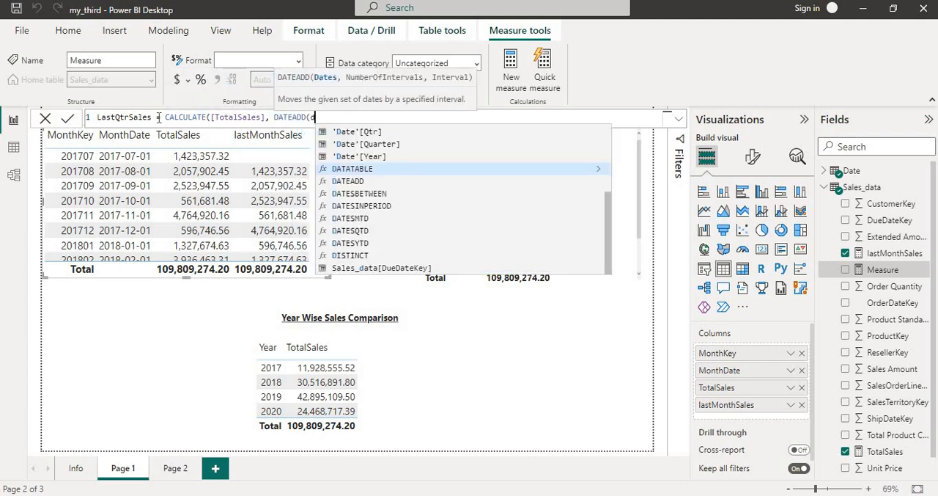
type("dat")
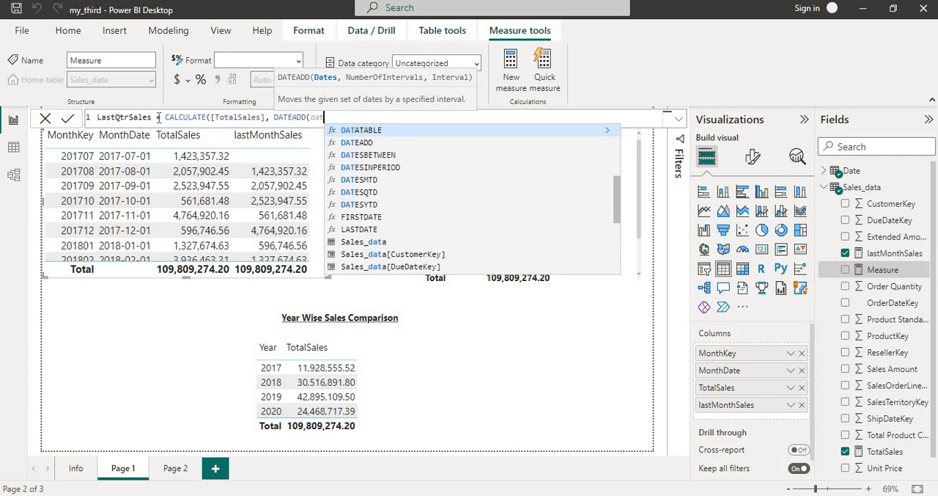
type("'Date'[Date],")
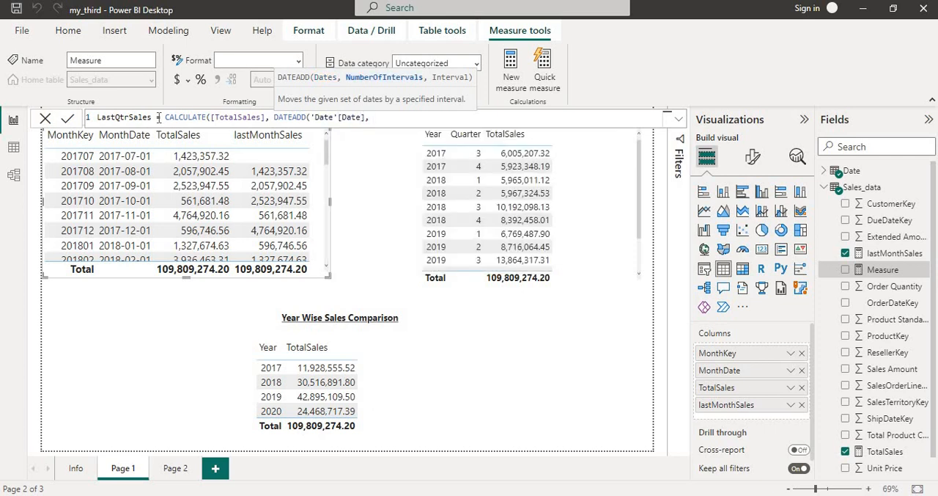
type("-1,")
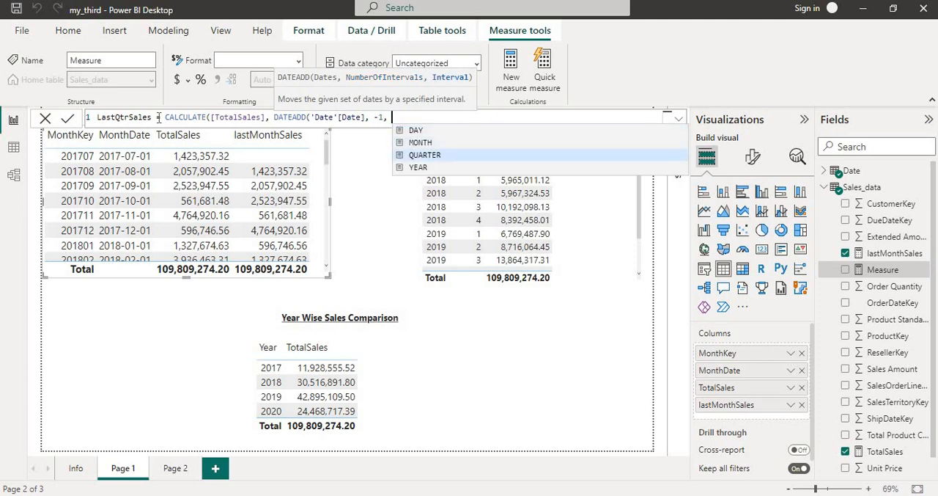
left_click(424, 155)
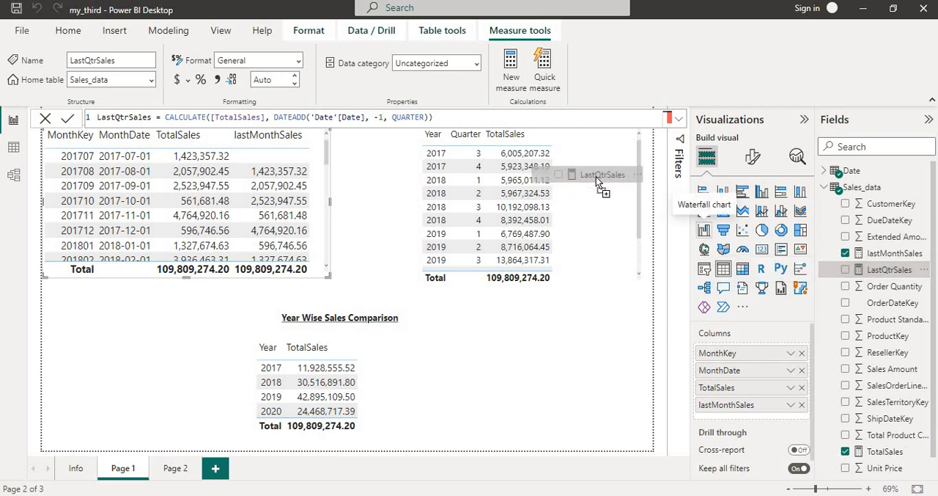
Add LastQtrSales to the Quarter Wise Sales Comparison table.
left_click(68, 30)
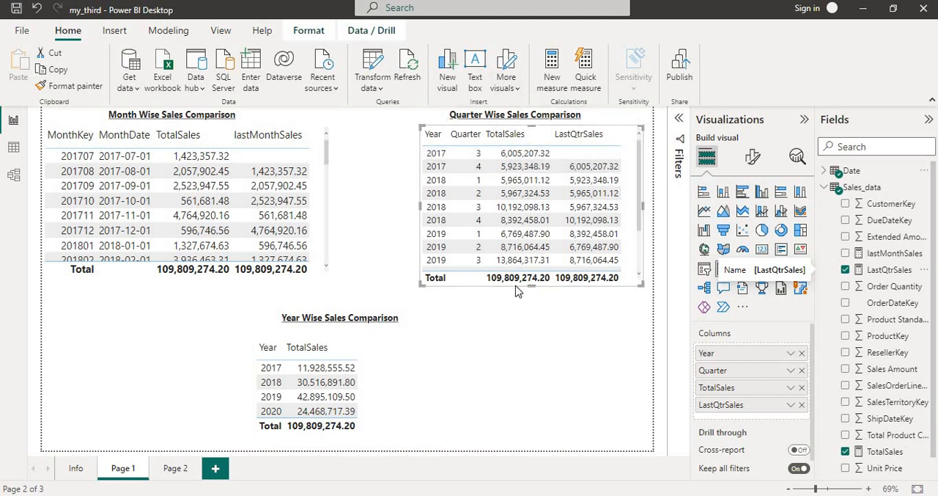
mouse_move(423, 374)
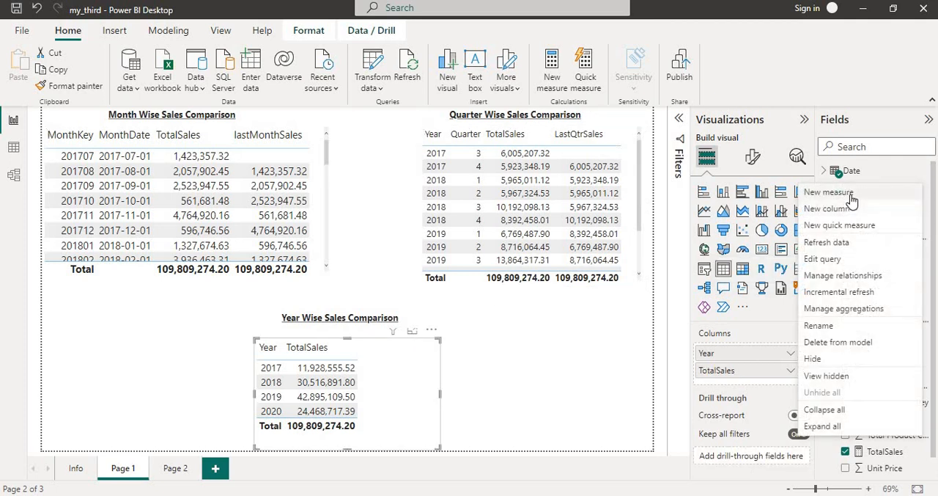
Define lastYearSales = CALCULATE([TotalSales], DATEADD('Date'[Date], -1, YEAR)).
left_click(828, 192)
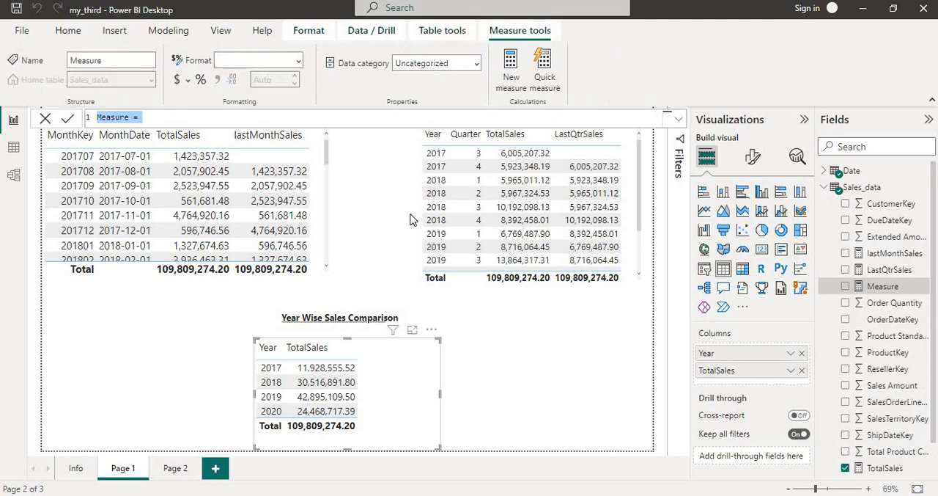
type("last")
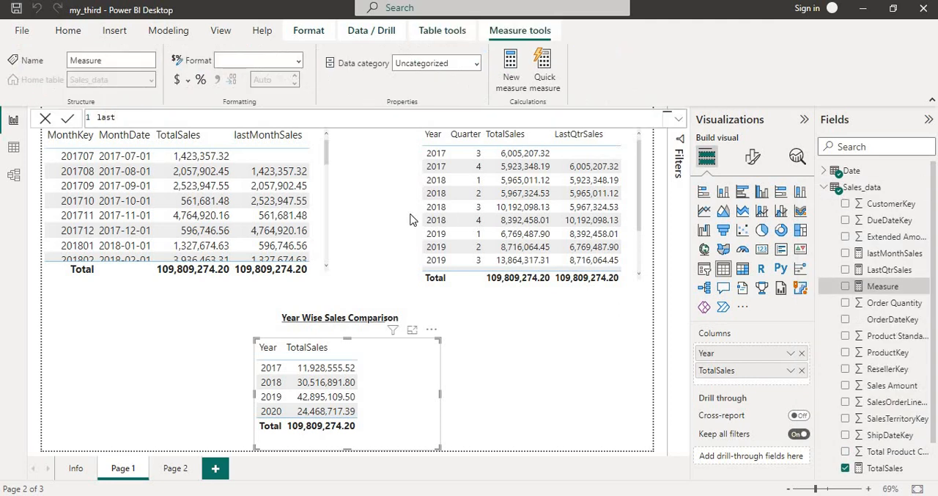
type("Year")
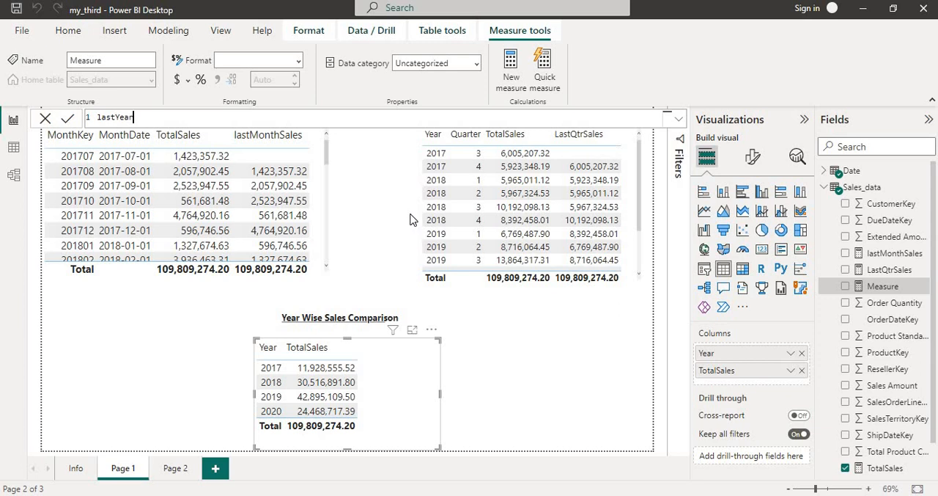
type("Sale")
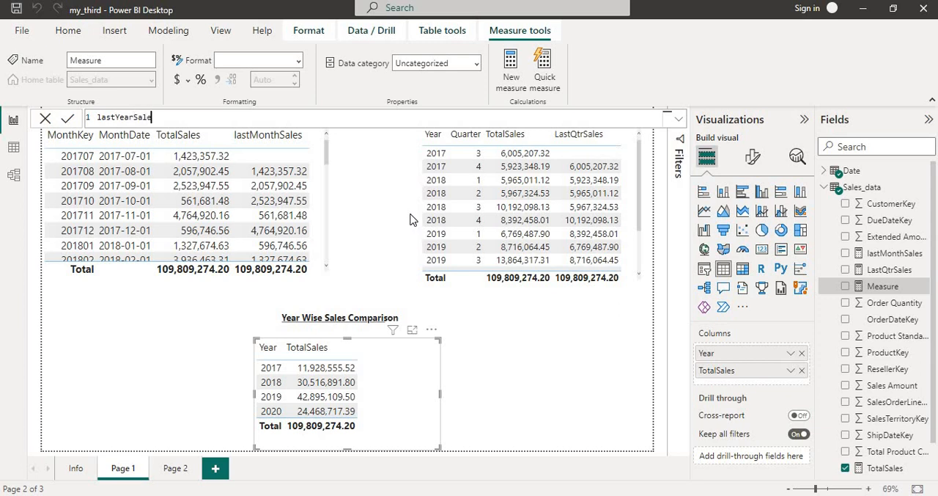
type("=")
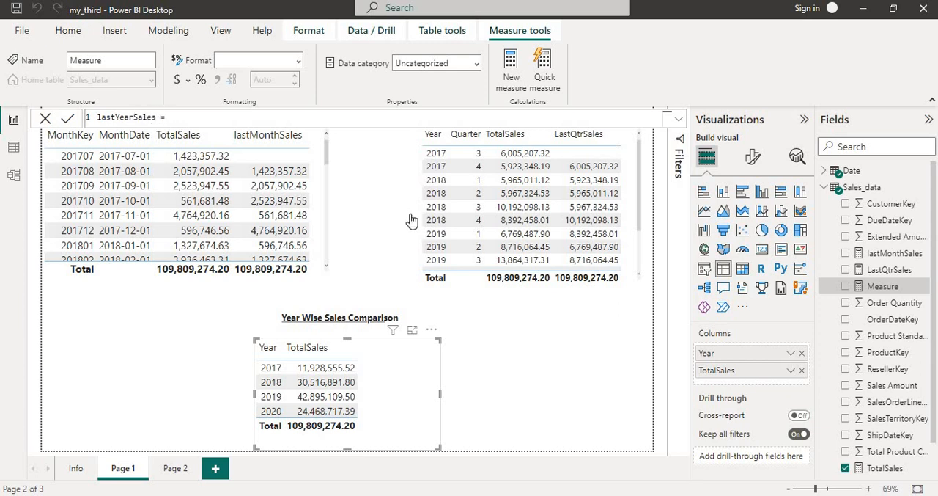
type("CALCULATE(")
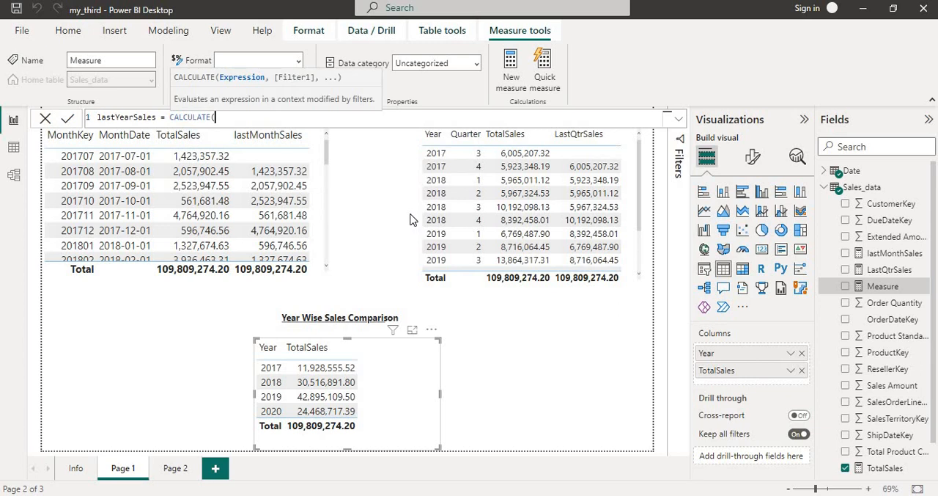
type("to")
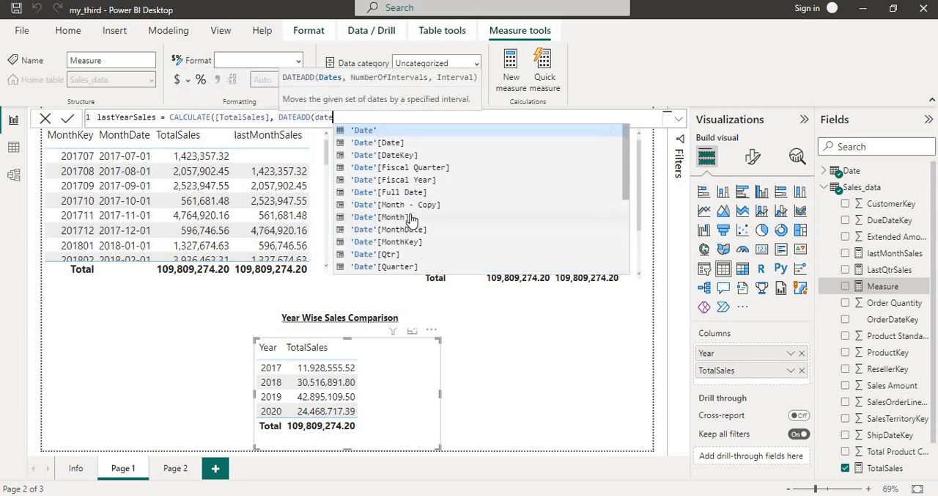
left_click(377, 142)
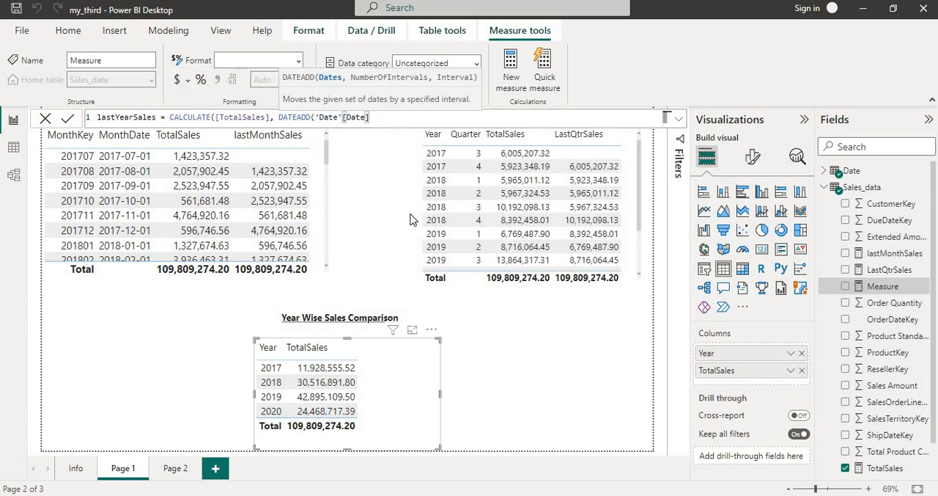
type(", -1, ye")
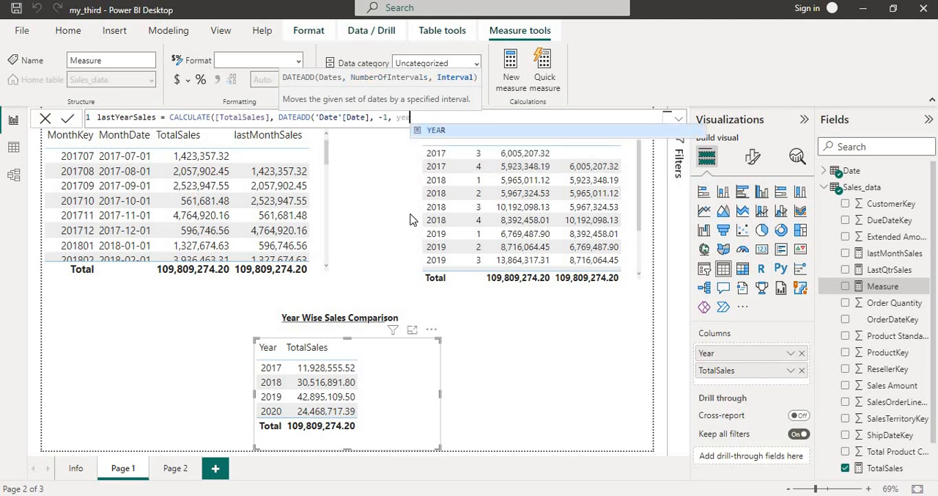
type("r))")
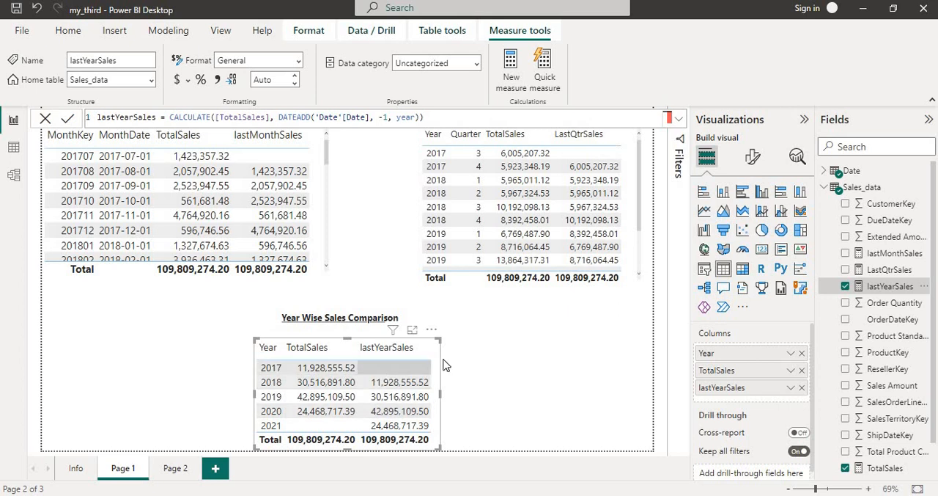
mouse_move(399, 372)
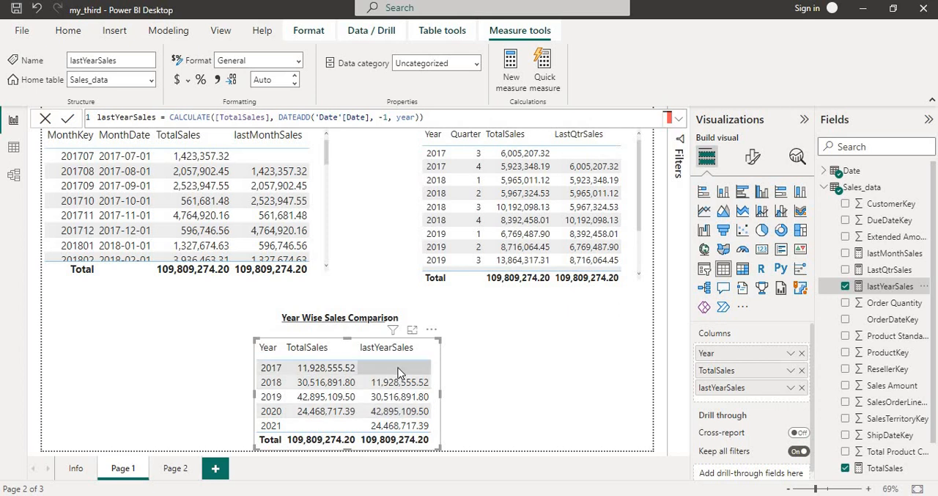
mouse_move(398, 376)
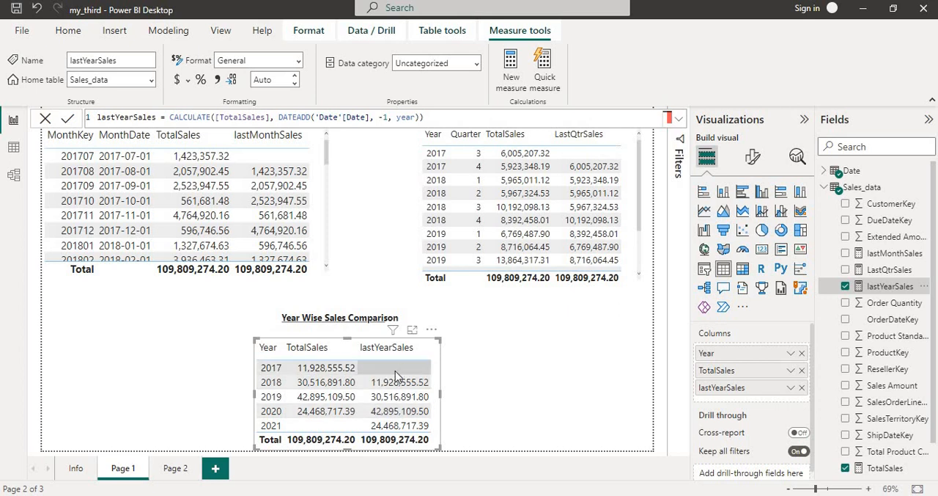
left_click(341, 367)
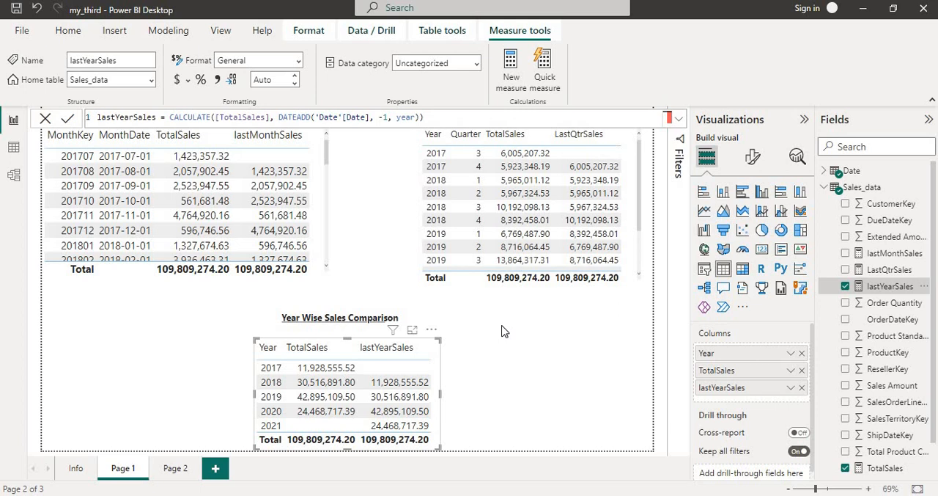
mouse_move(431, 308)
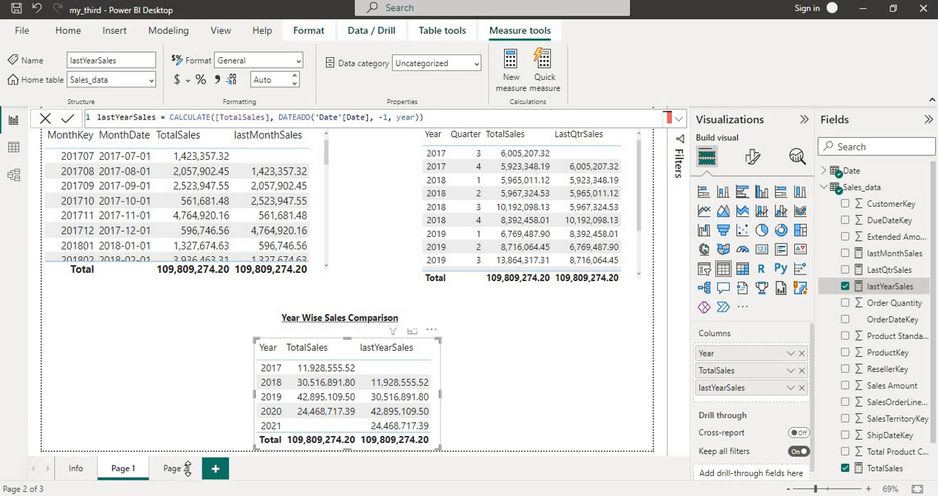
left_click(214, 468)
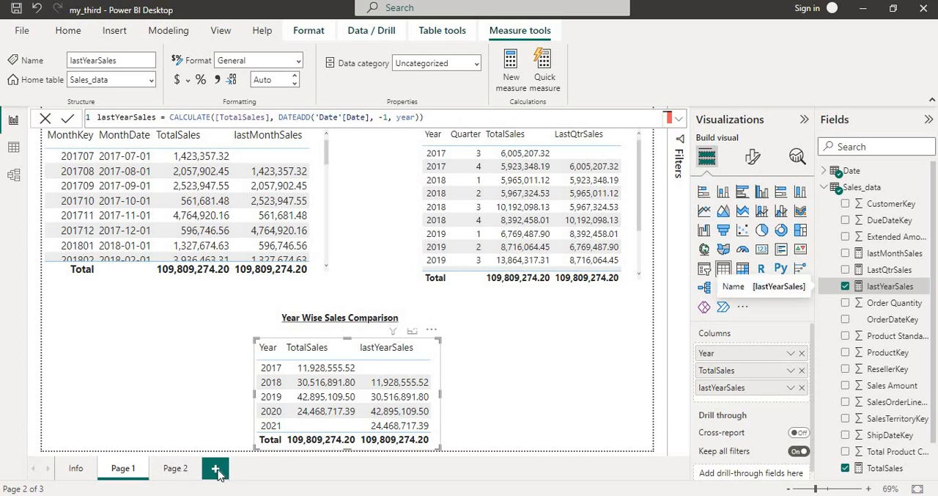
Add Page 3 with a clustered column chart using the Date Hierarchy on its X-axis.
left_click(215, 468)
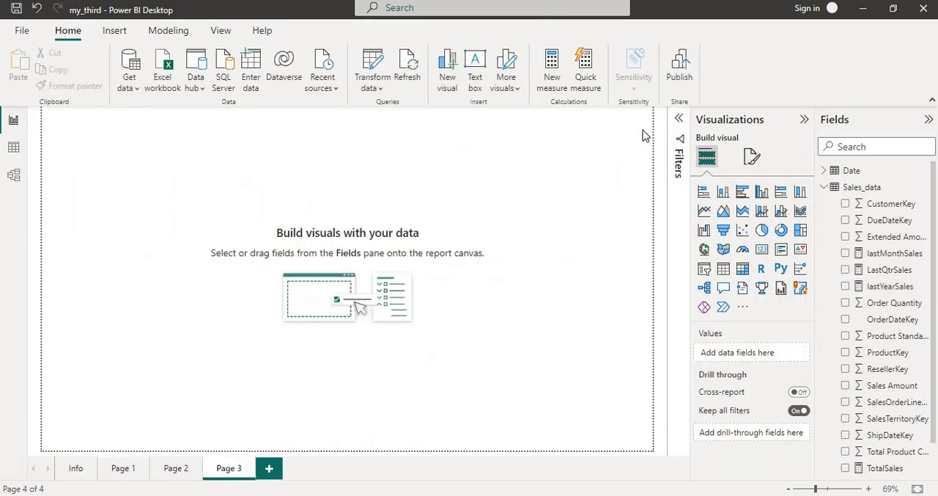
mouse_move(760, 193)
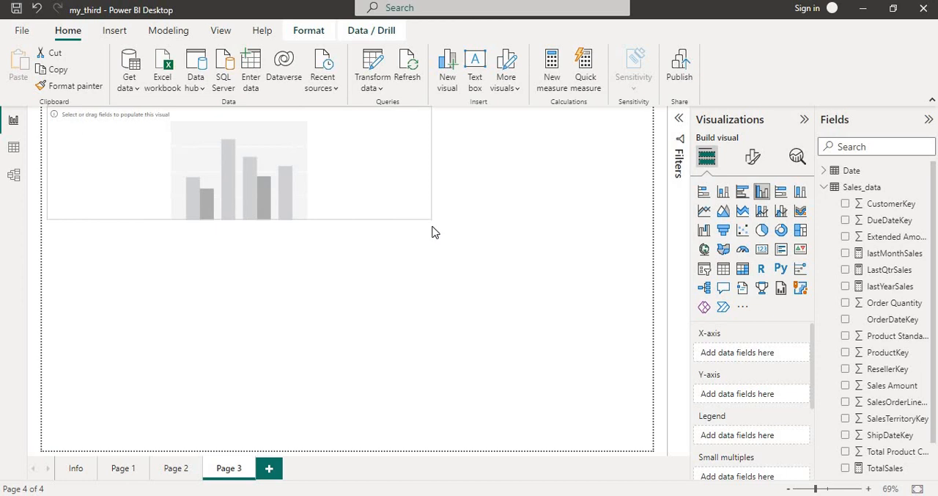
left_click(238, 169)
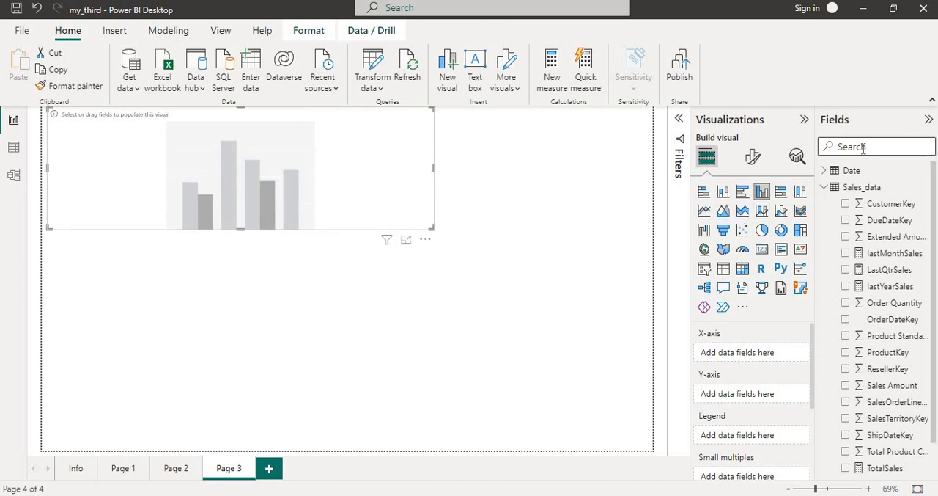
left_click(851, 170)
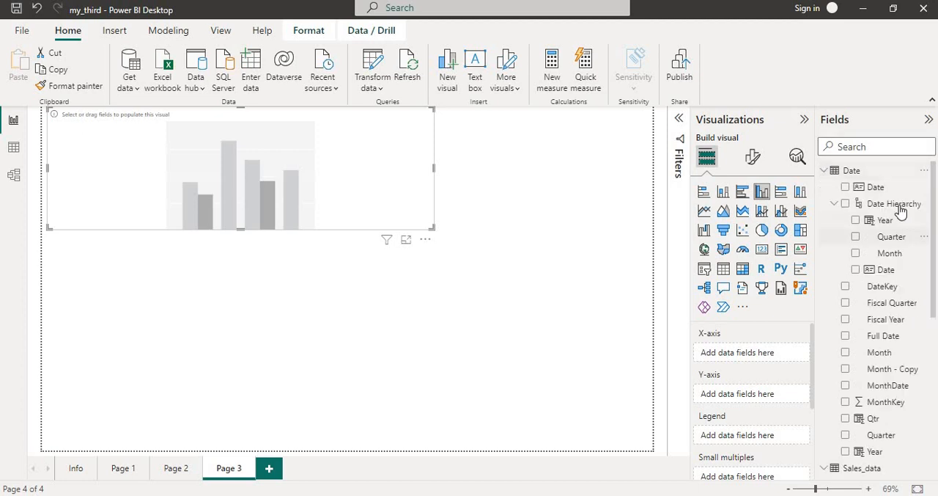
mouse_move(893, 204)
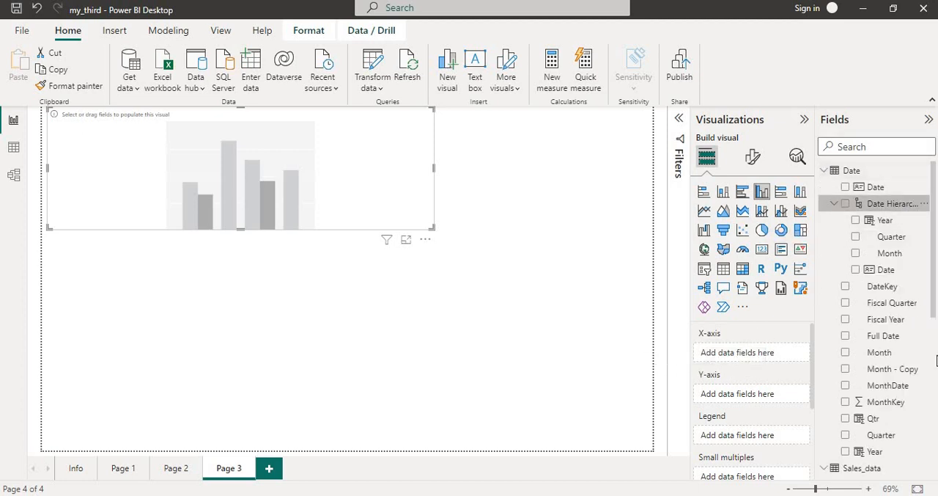
left_click(845, 203)
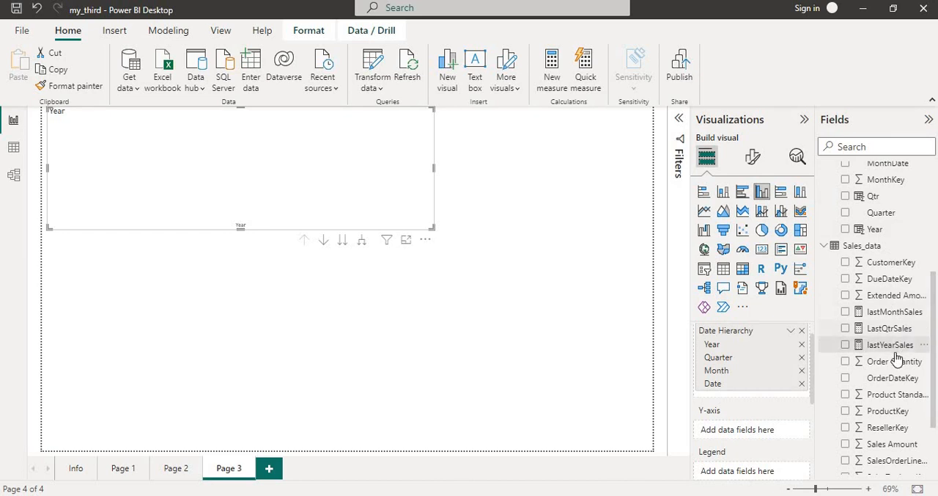
Put lastYearSales and TotalSales into the chart's Y-axis as two series.
left_click_drag(891, 344, 737, 437)
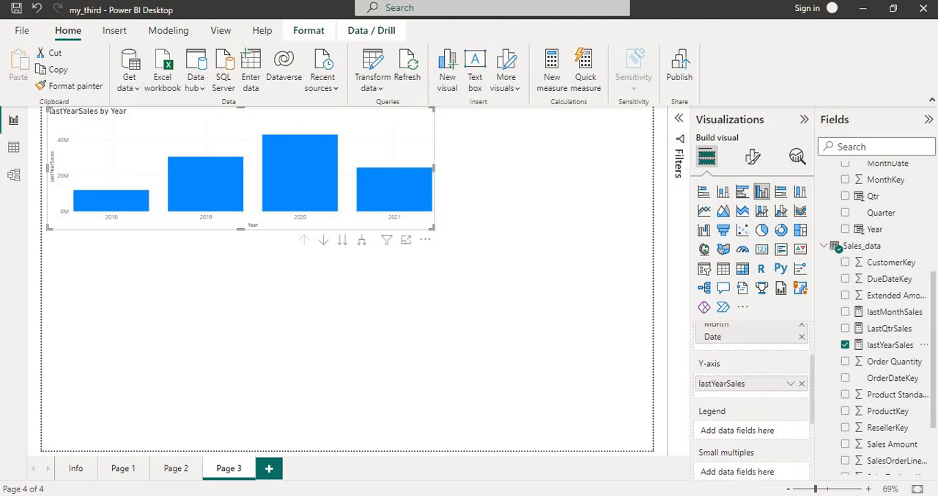
scroll("down", 3)
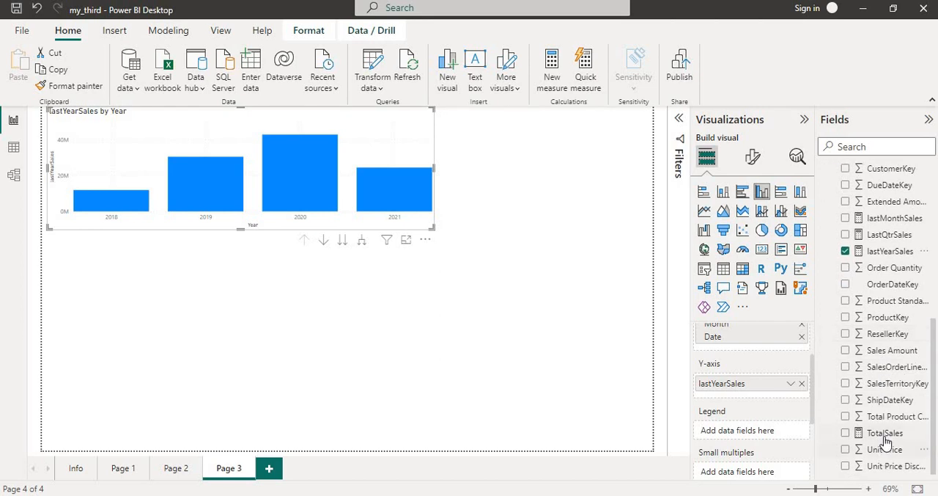
left_click_drag(885, 432, 763, 396)
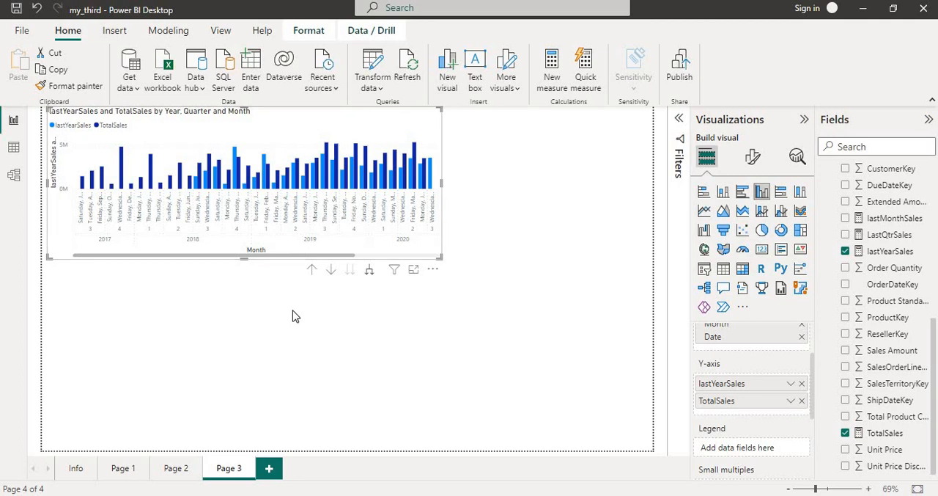
mouse_move(356, 296)
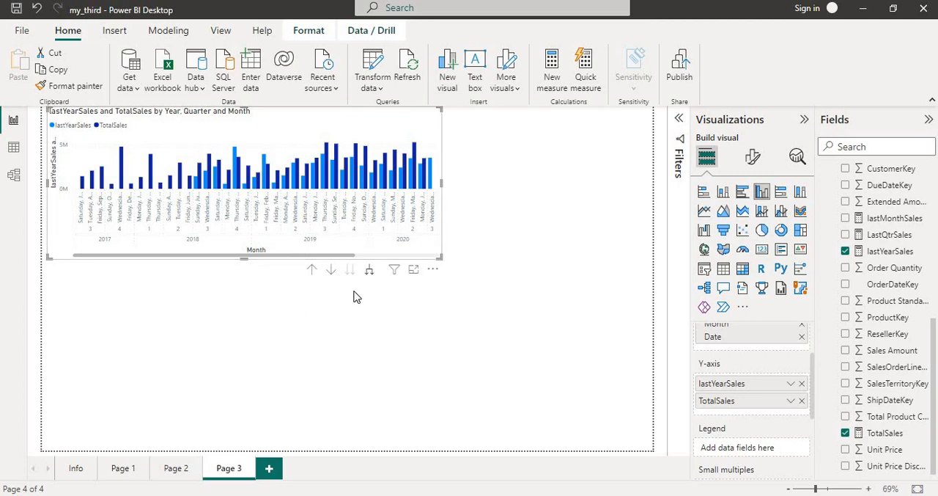
mouse_move(371, 192)
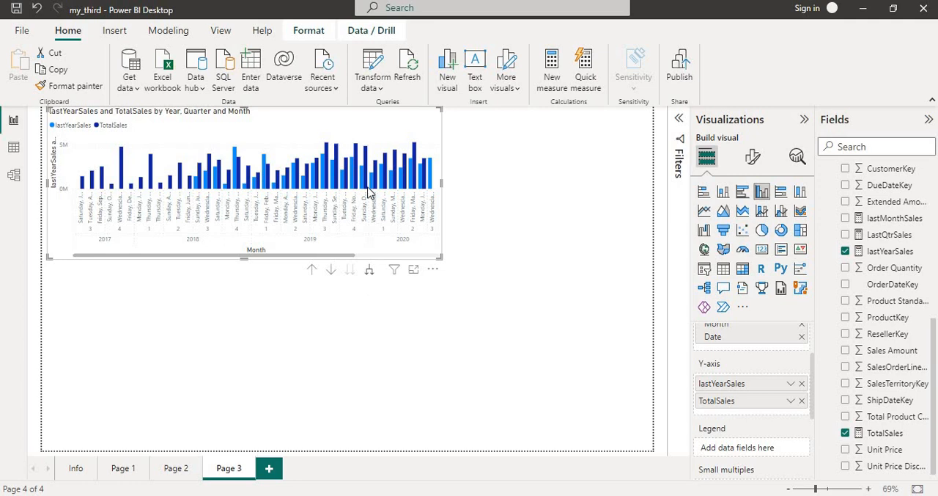
mouse_move(369, 192)
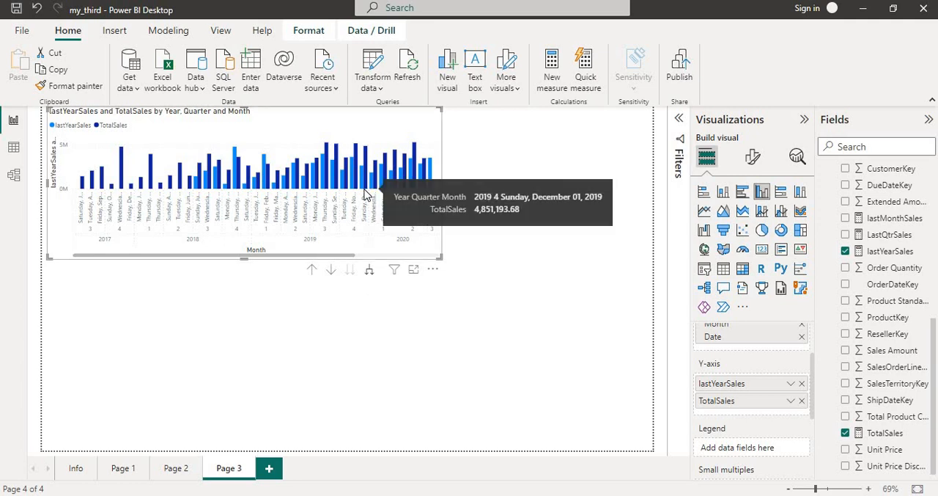
mouse_move(275, 212)
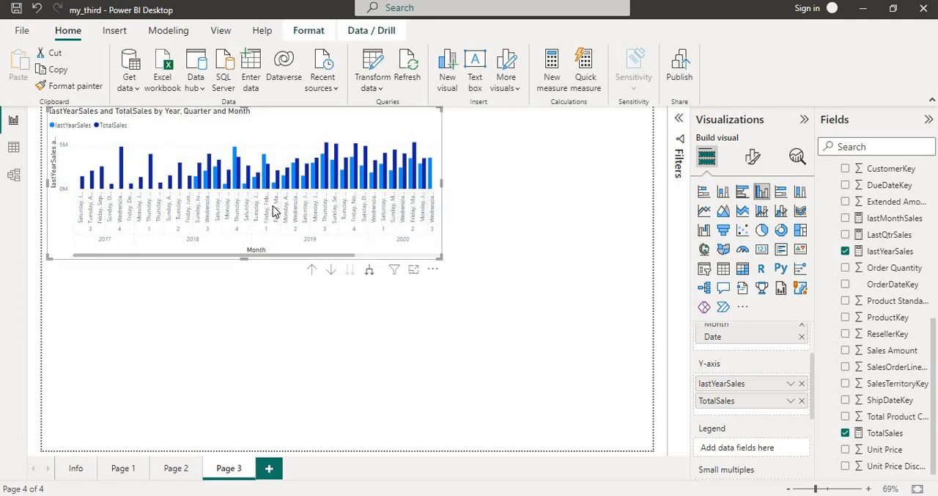
mouse_move(275, 213)
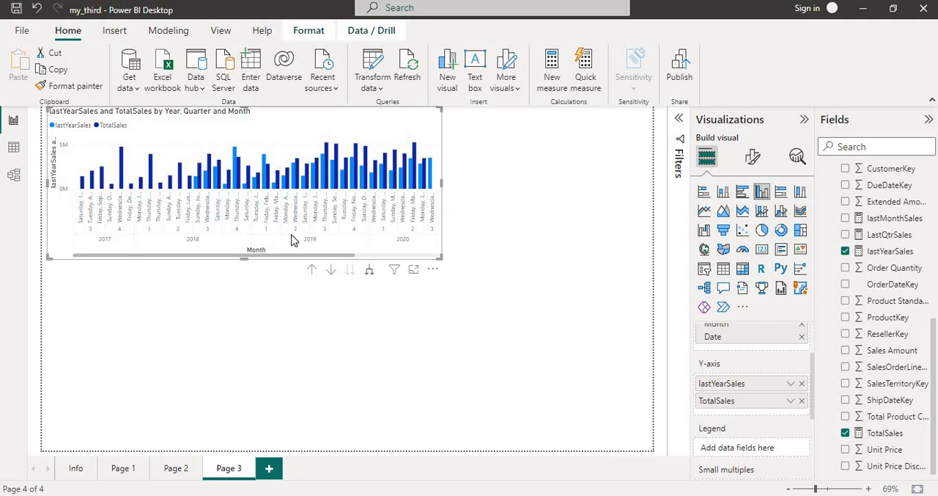
mouse_move(325, 221)
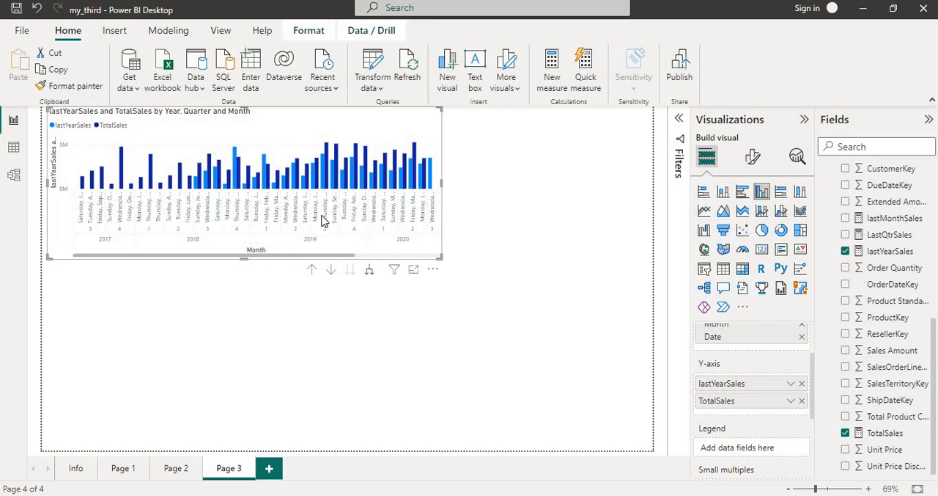
mouse_move(324, 220)
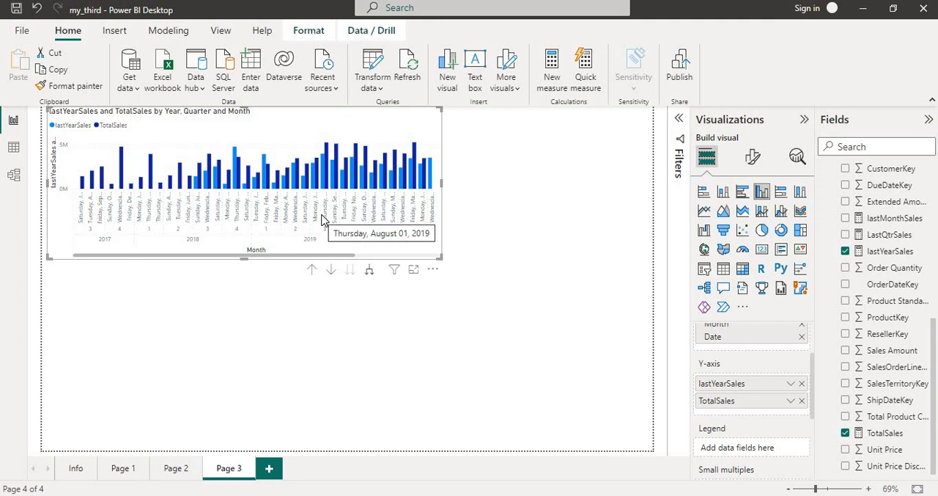